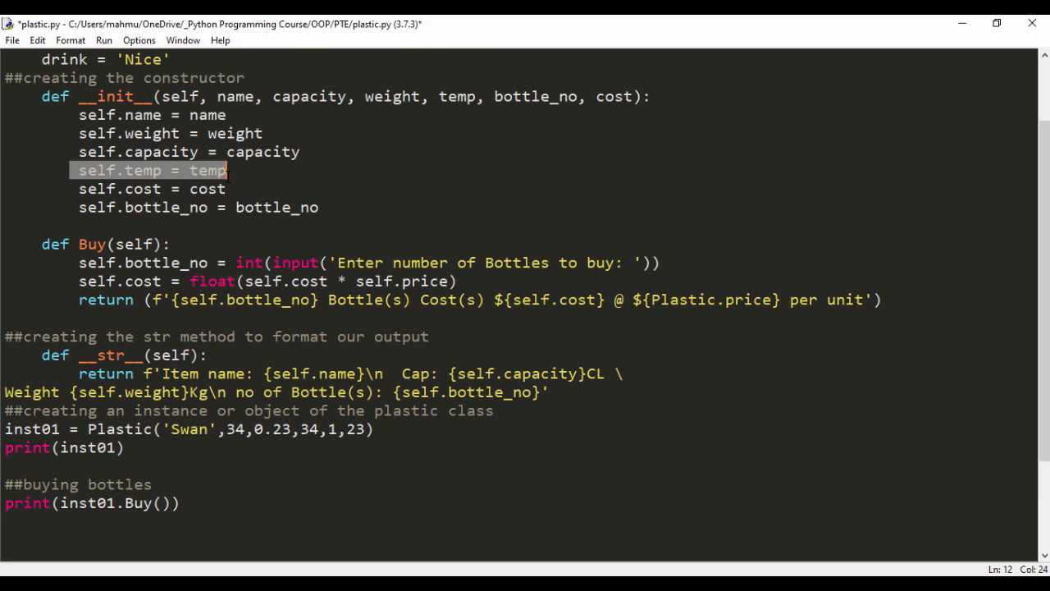
mouse_move(681, 346)
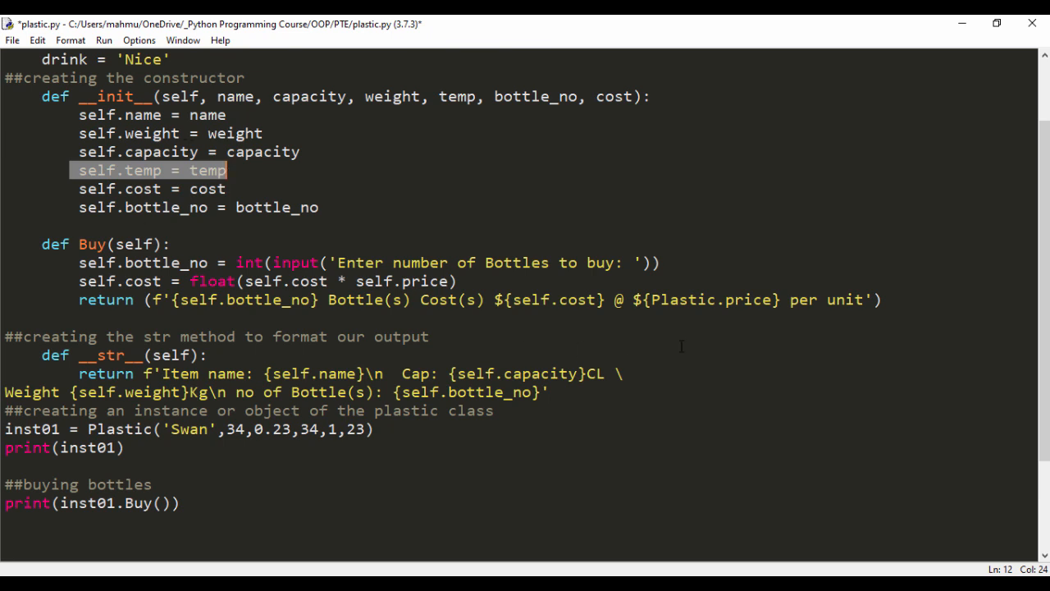
Step: Start a new indented line after the Buy method's return statement
click(883, 301)
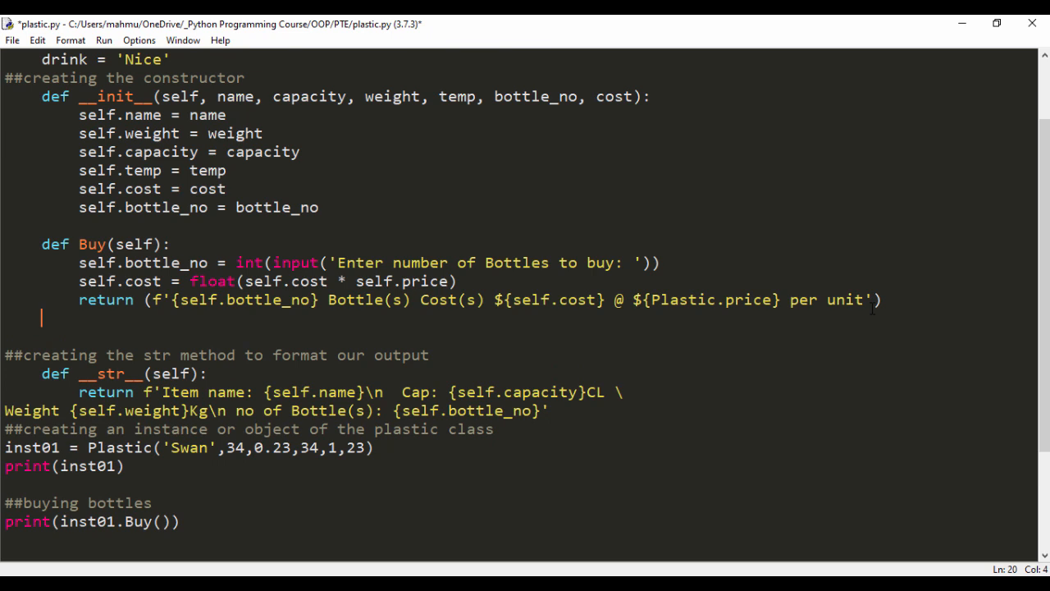
Step: Add the comment '## creating the check temperature method' and the header 'def CheckTemp(self):'
text(c)
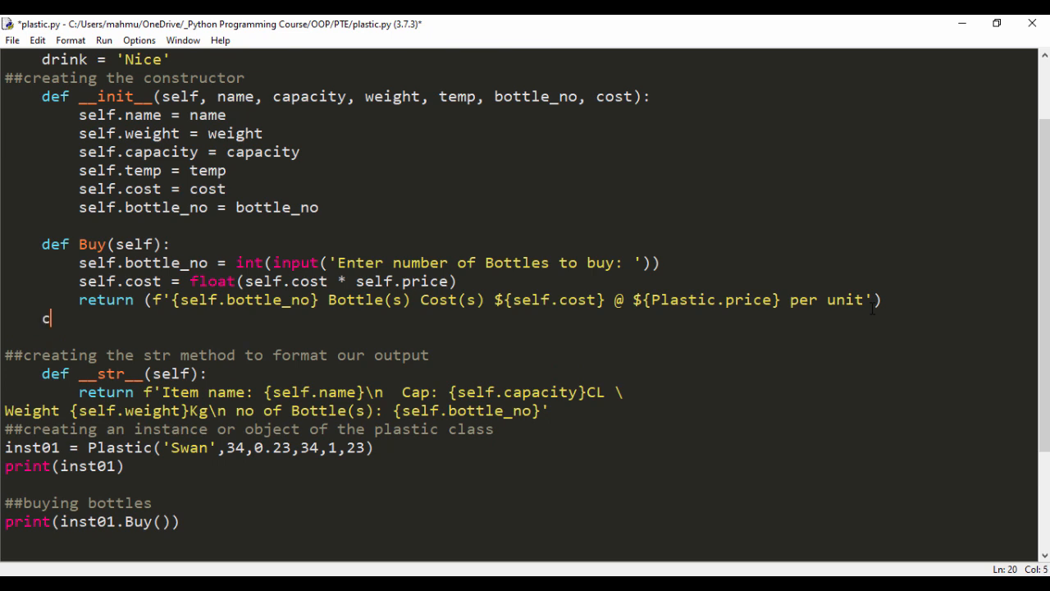
text(reating the check)
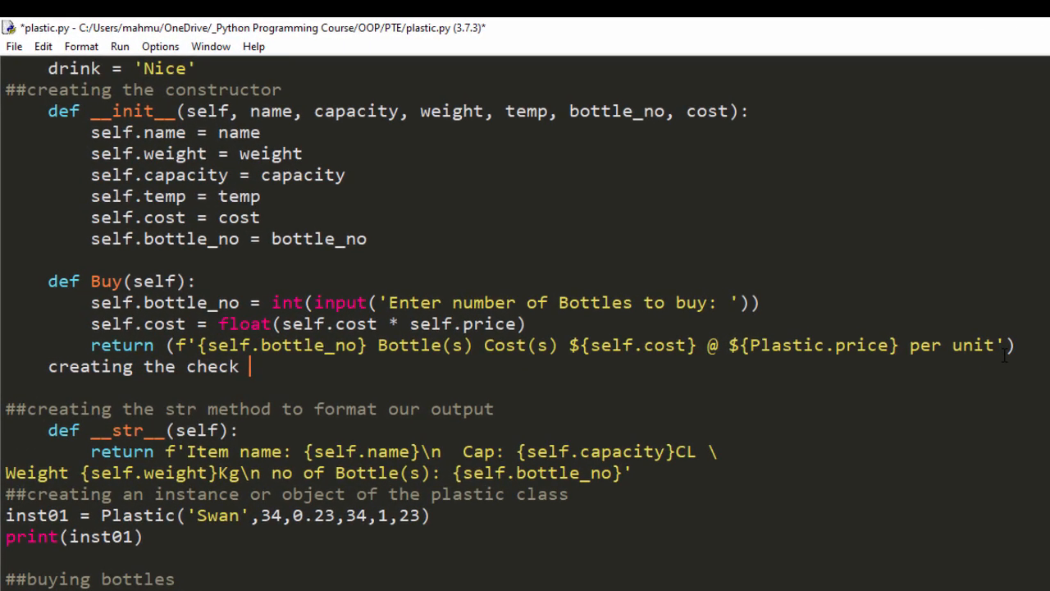
text(tempera)
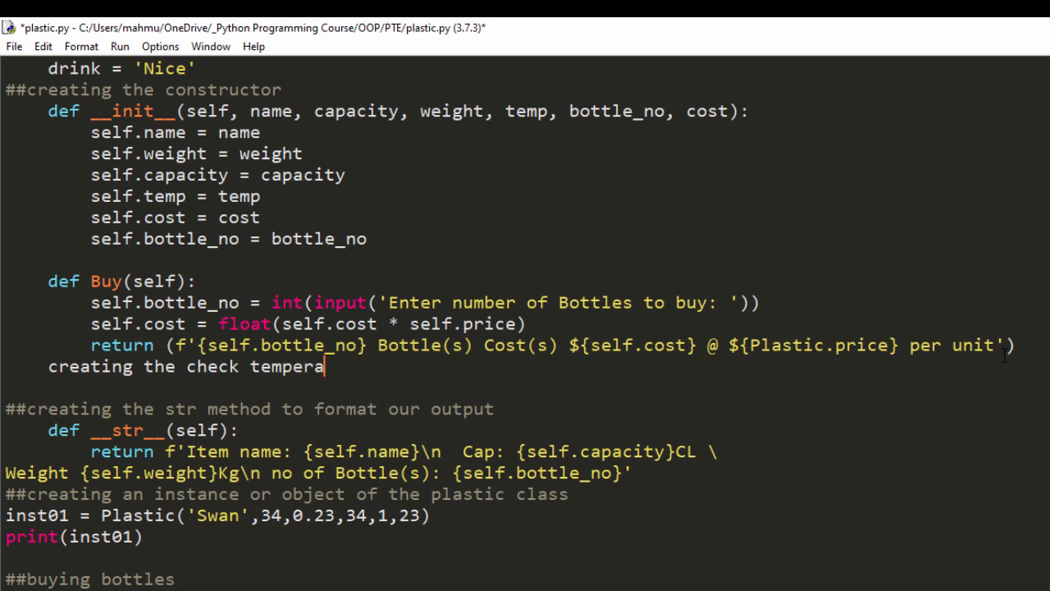
text(ture metho)
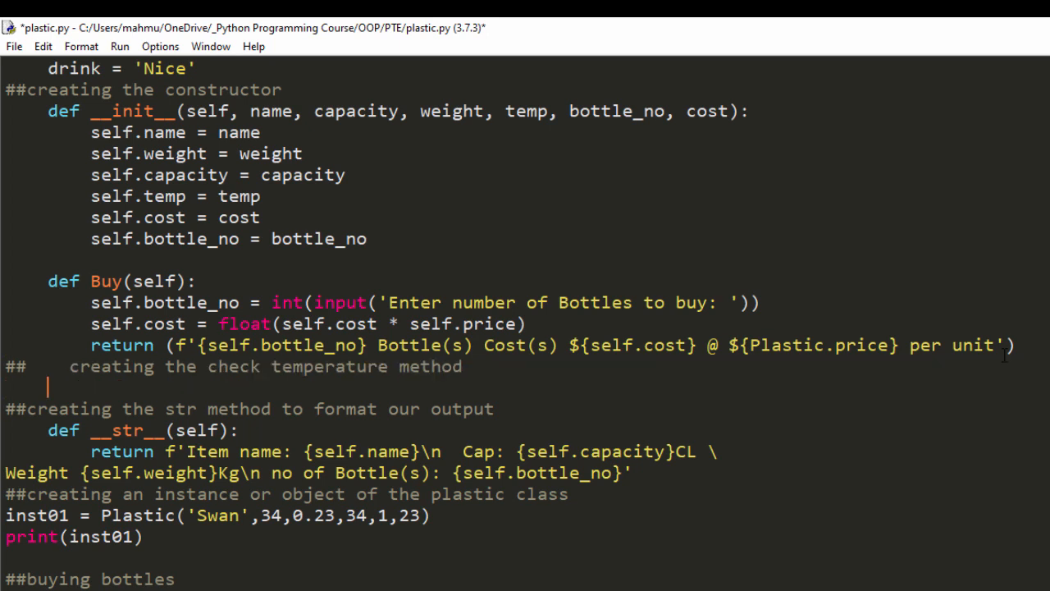
text(def)
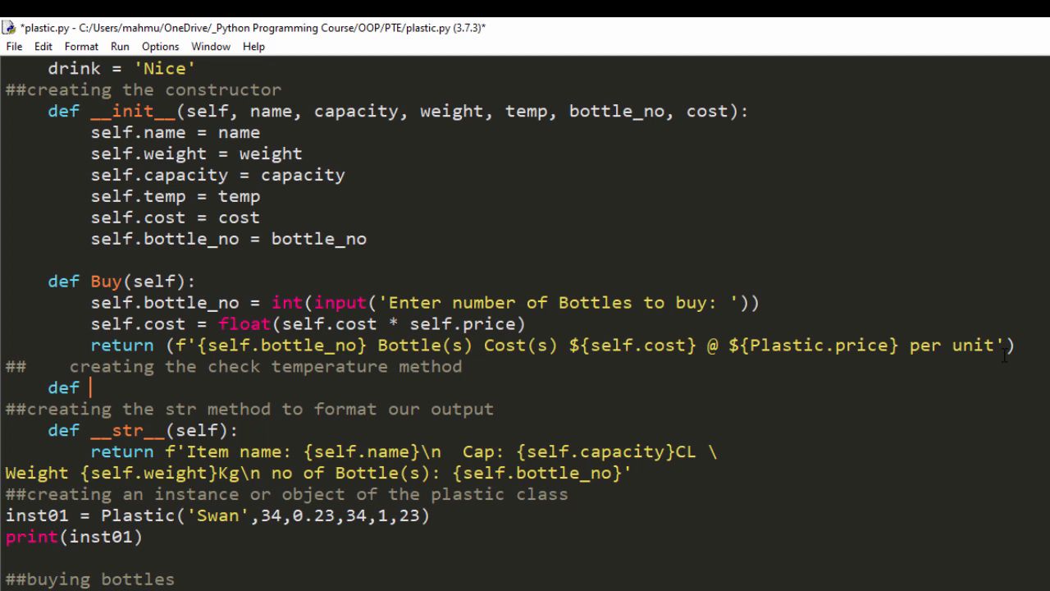
text(CheckTemp()
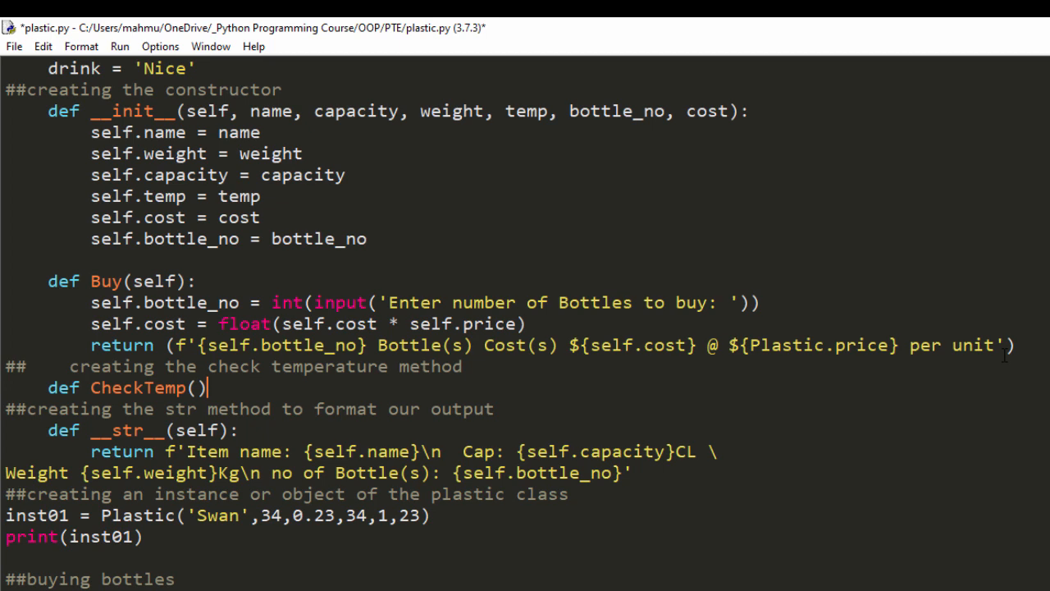
text(:)
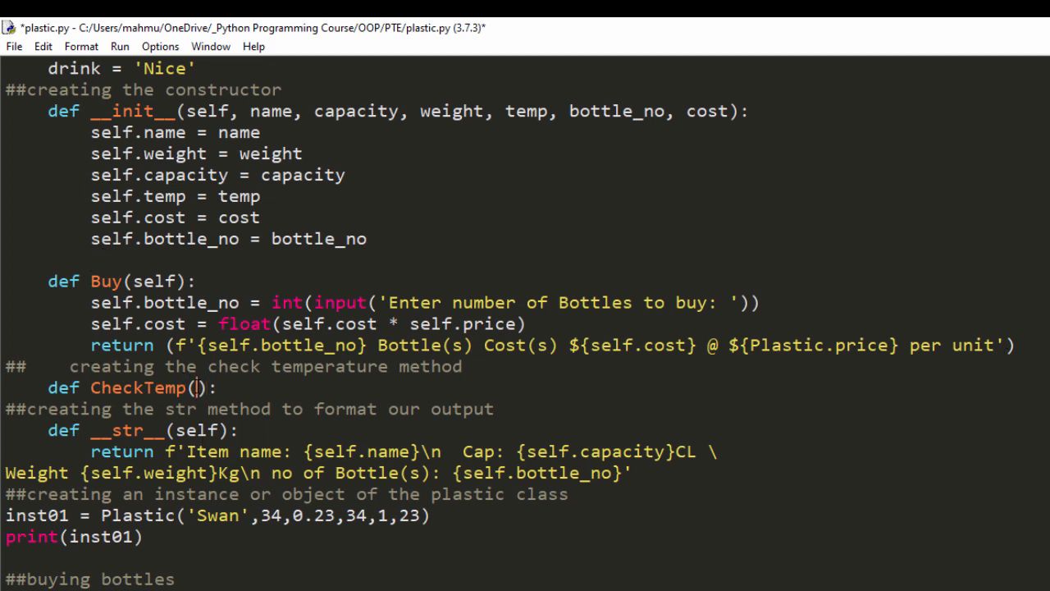
text(self)
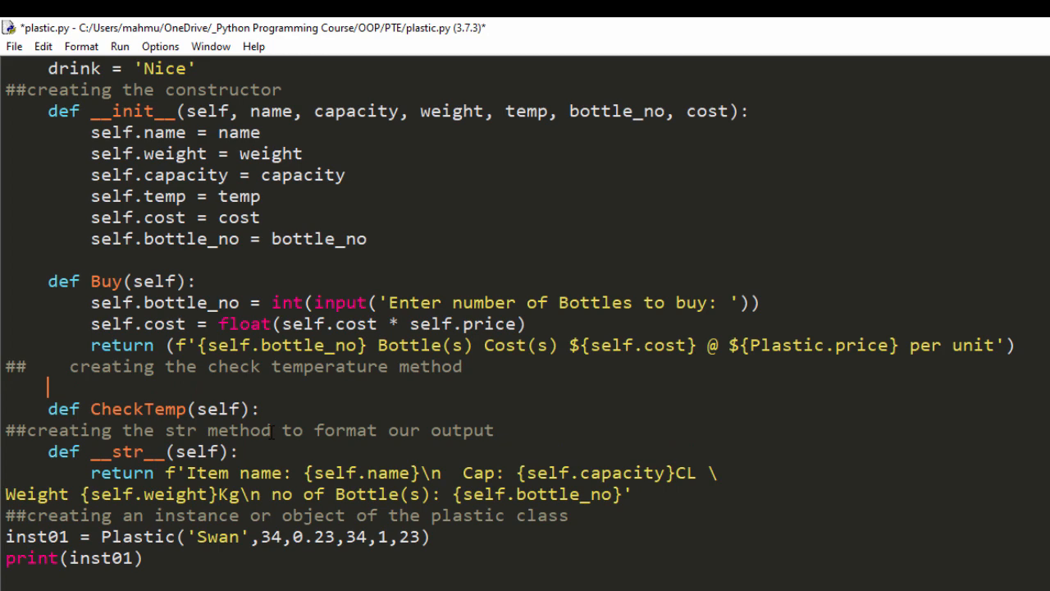
Step: Begin CheckTemp's body with self.temp = int(input( on a new indented line
key(Enter)
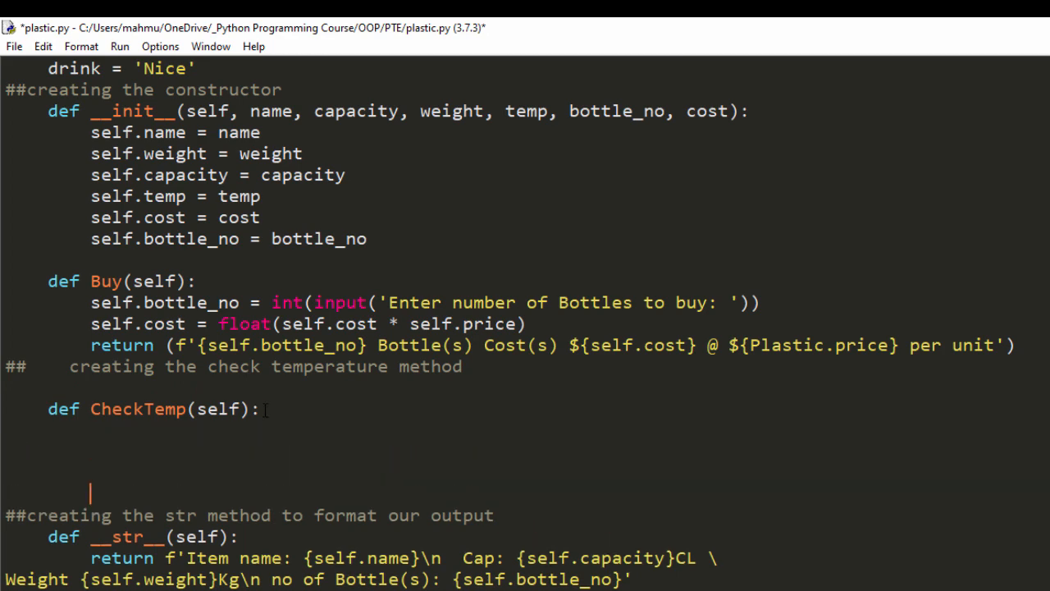
scroll(down, 3)
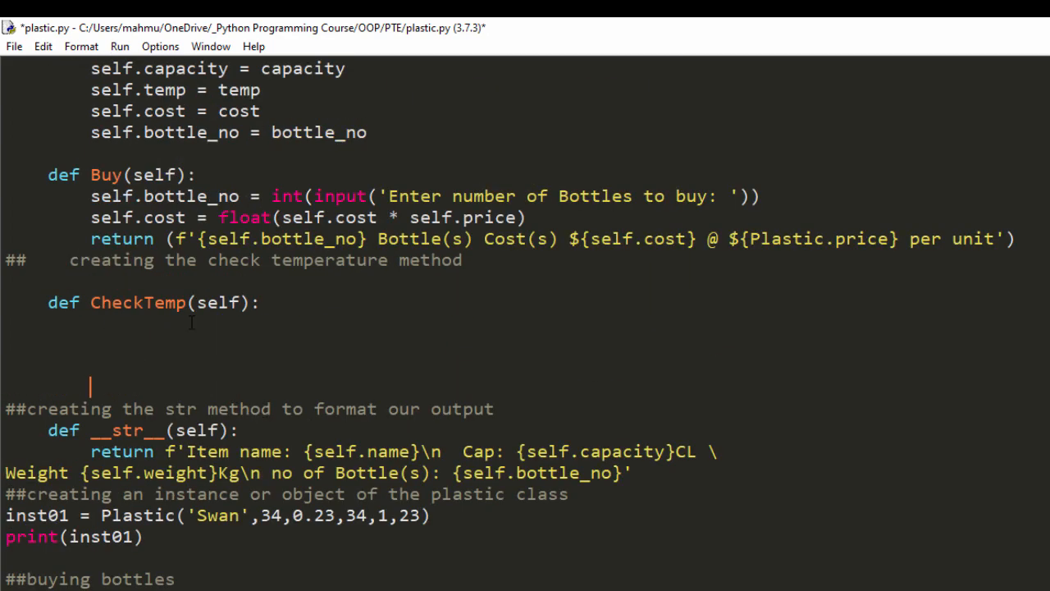
click(266, 303)
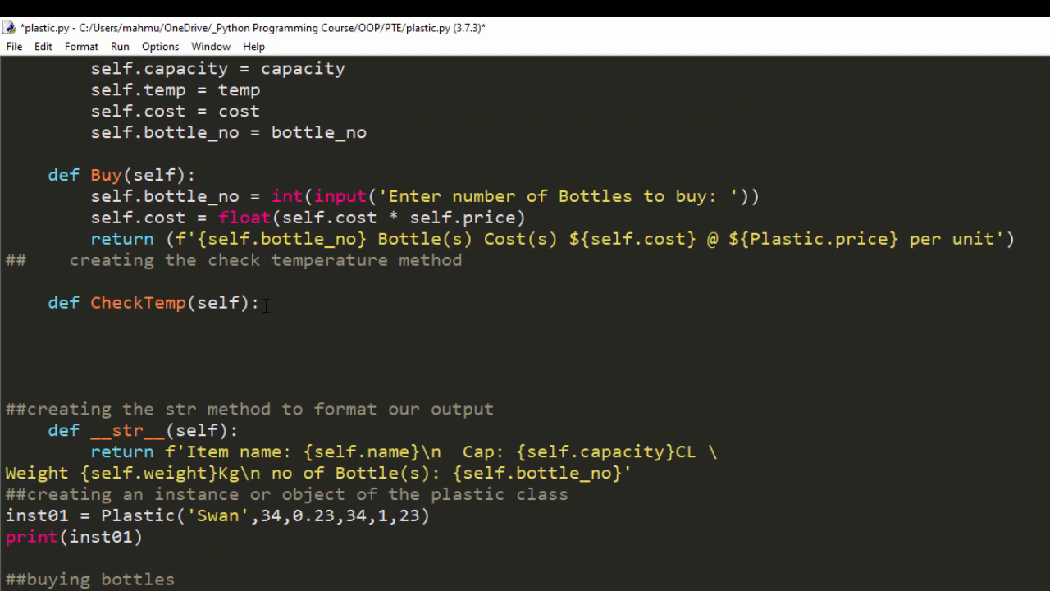
text(se)
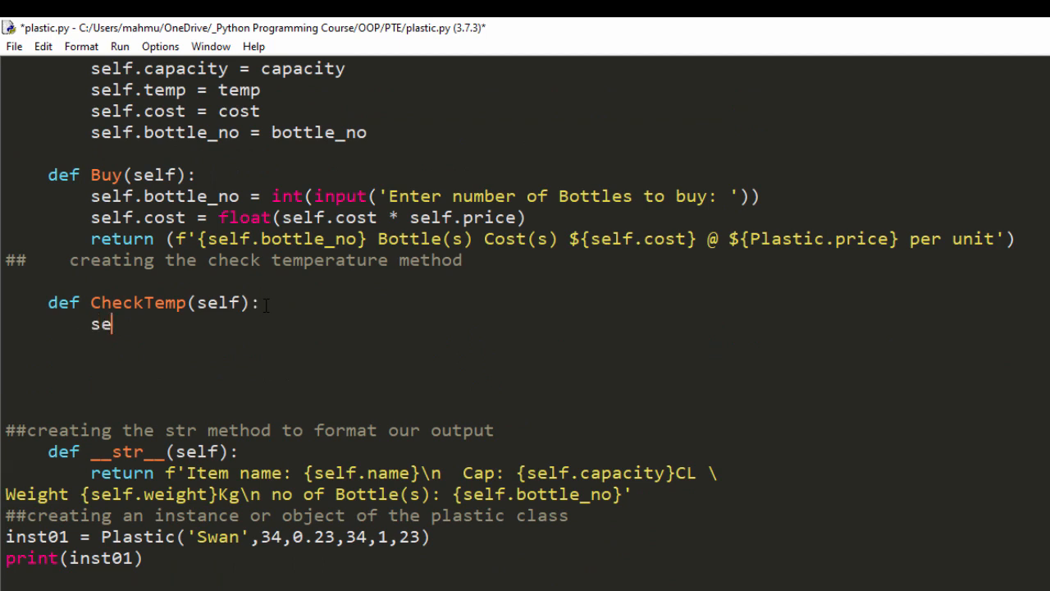
text(lf.te)
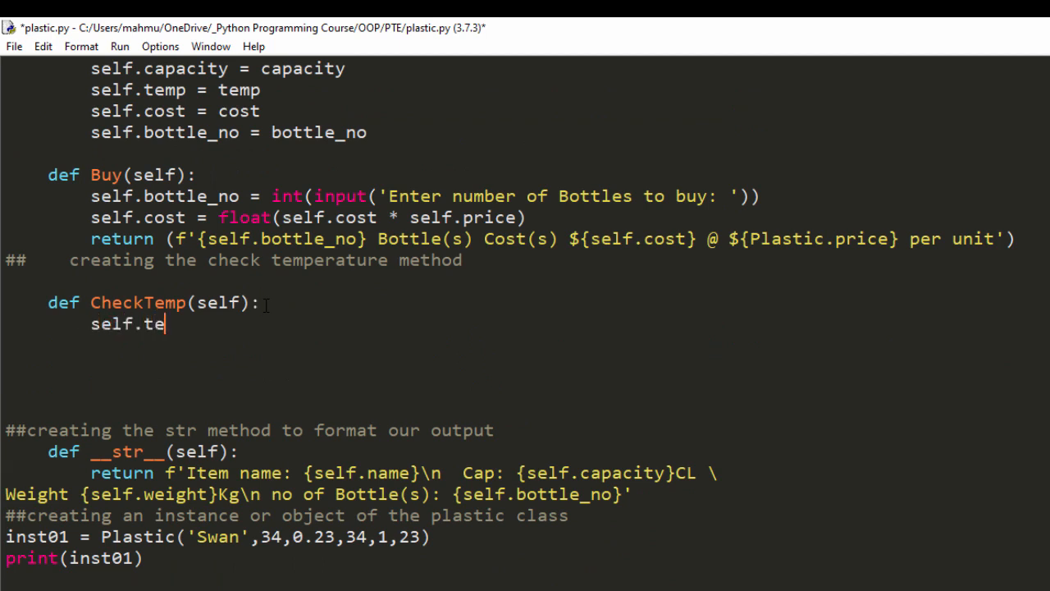
text(mp)
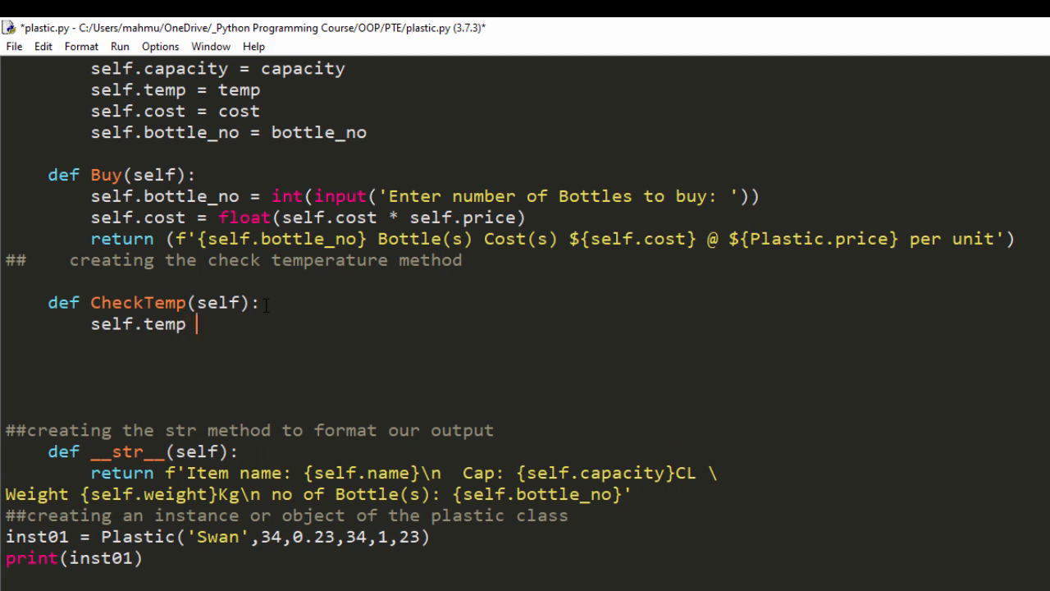
text(= int)
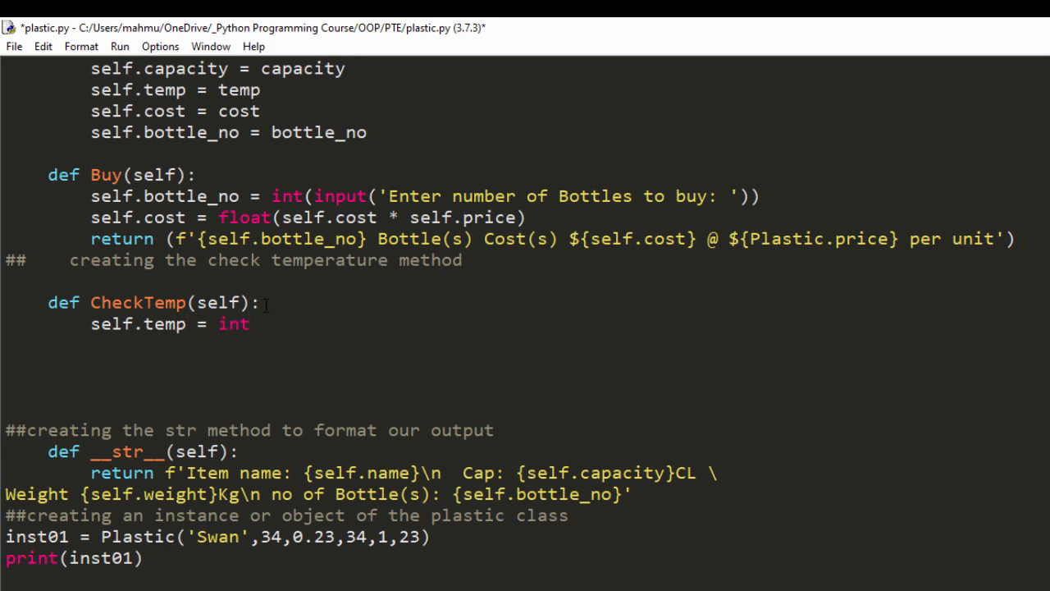
text((input)
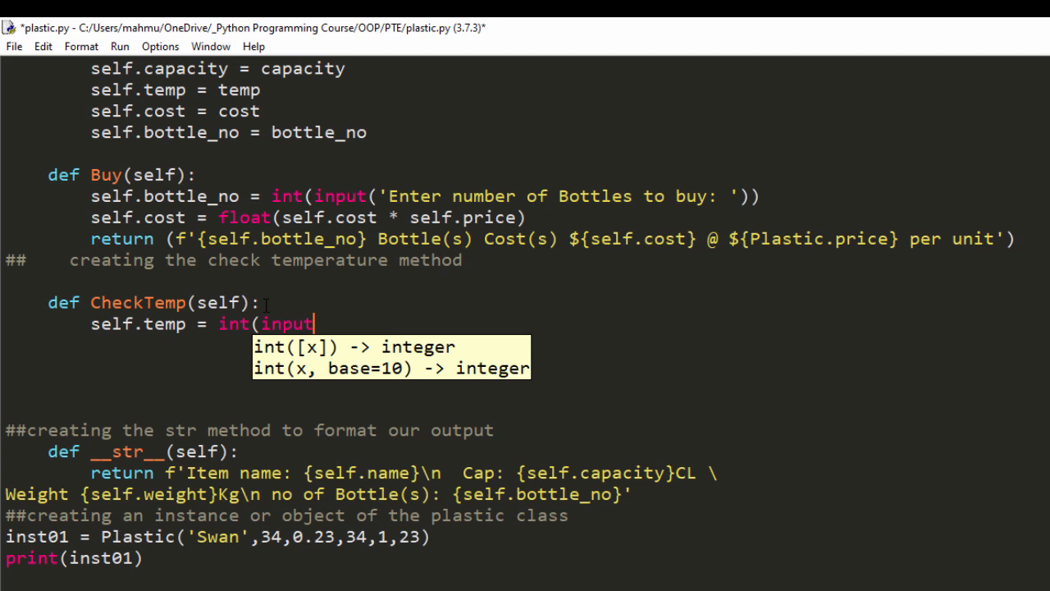
text(()
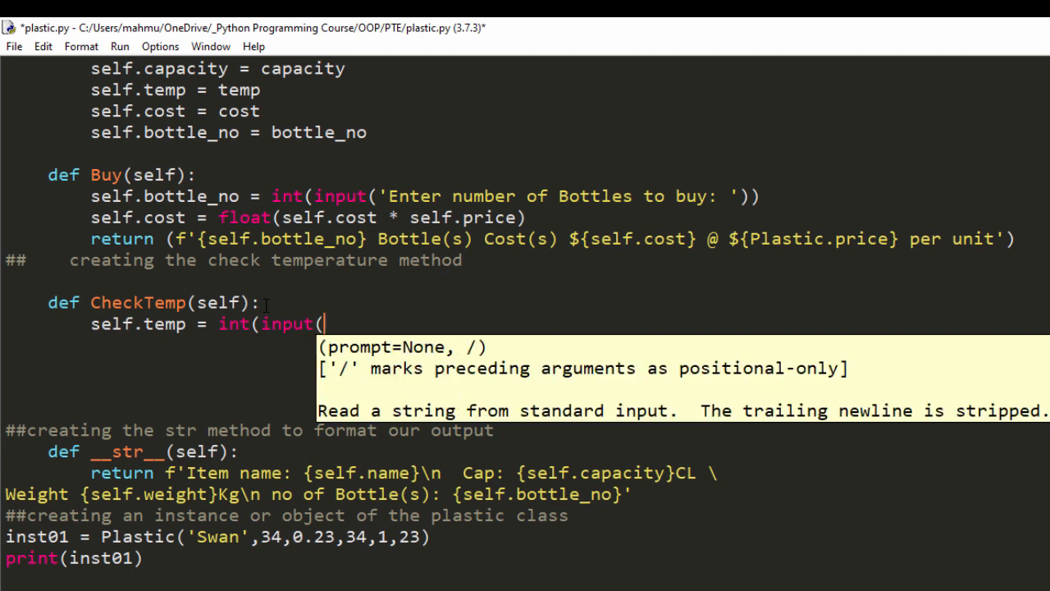
Step: Write the prompt string 'Enter Maximum Design Temperatur: ' for the input call
text('Em)
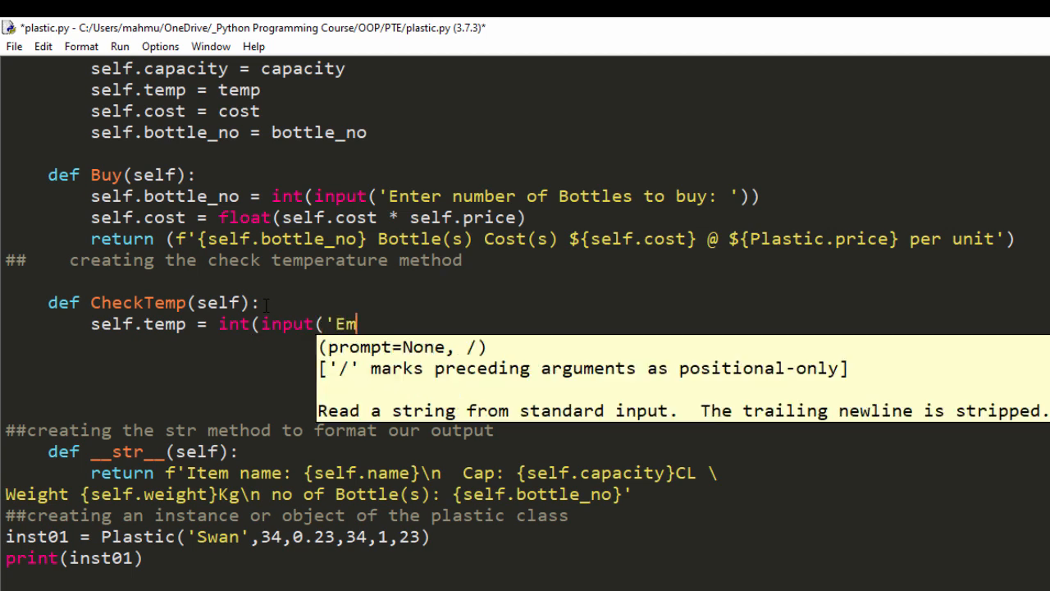
text(ter)
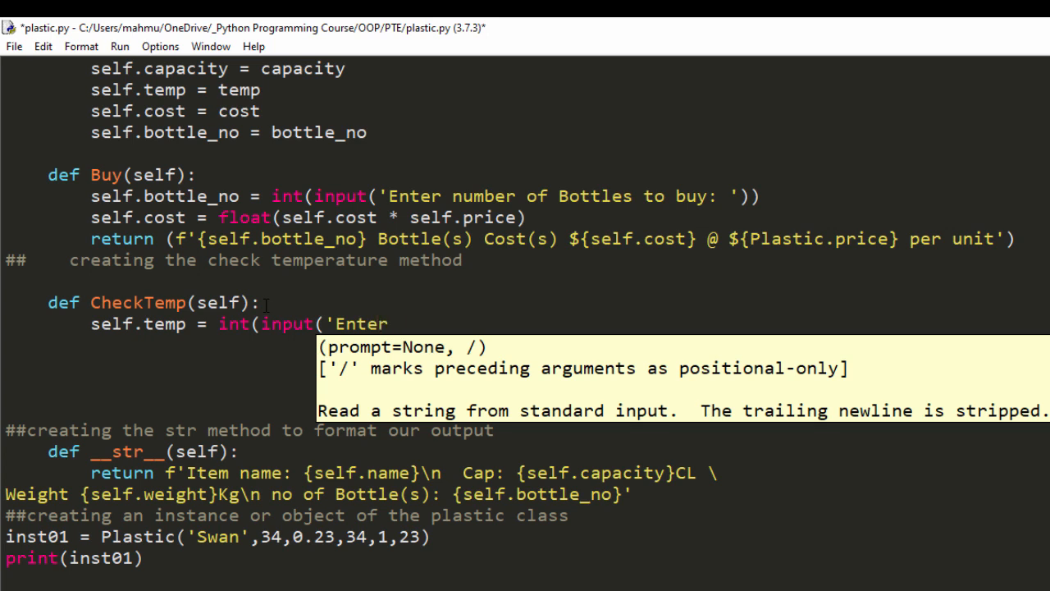
text(Max)
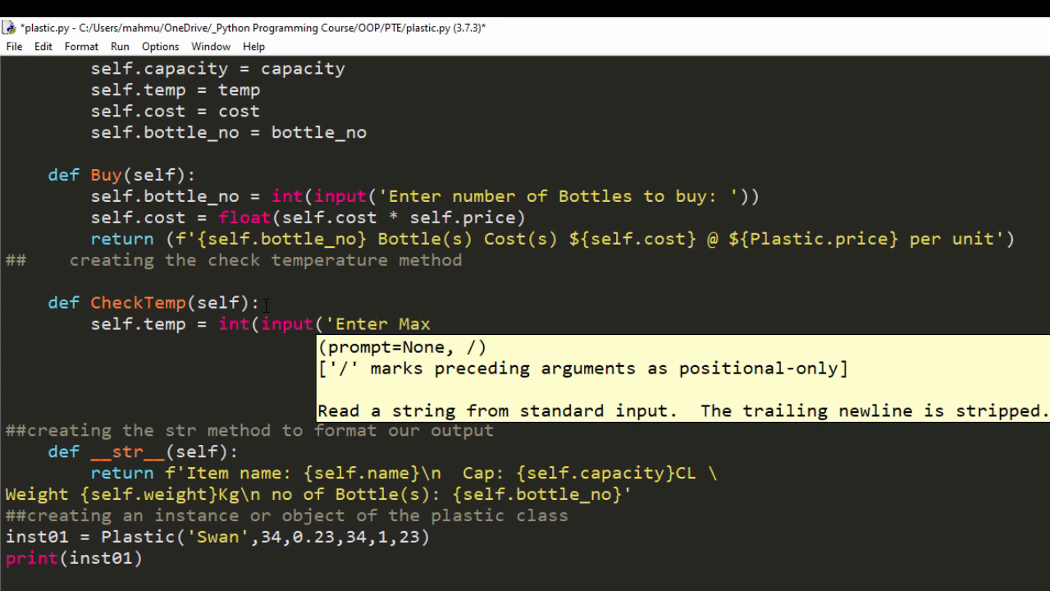
text(Temp)
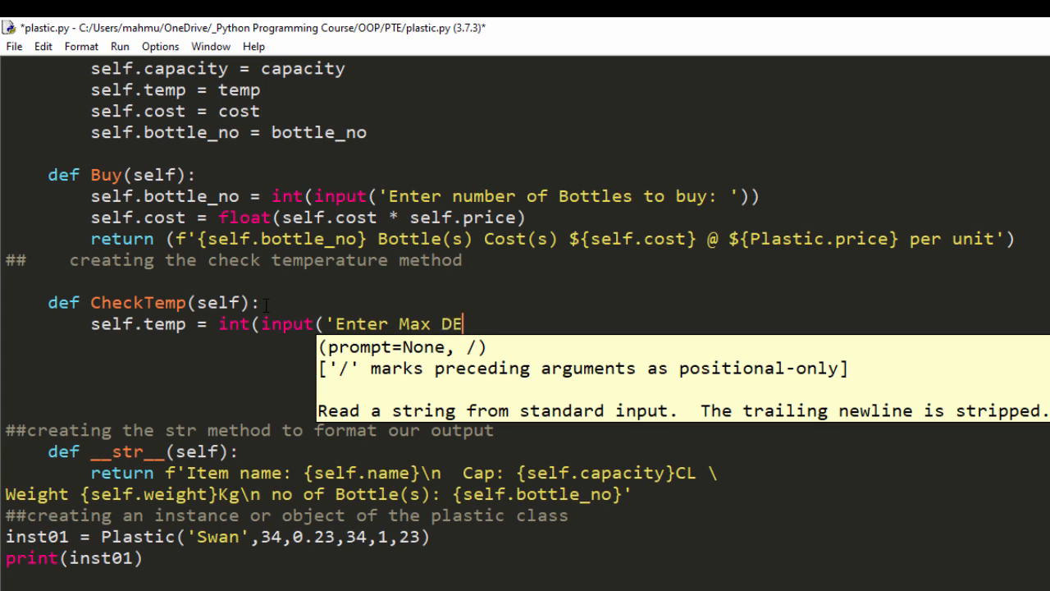
key(Backspace)
text(imum)
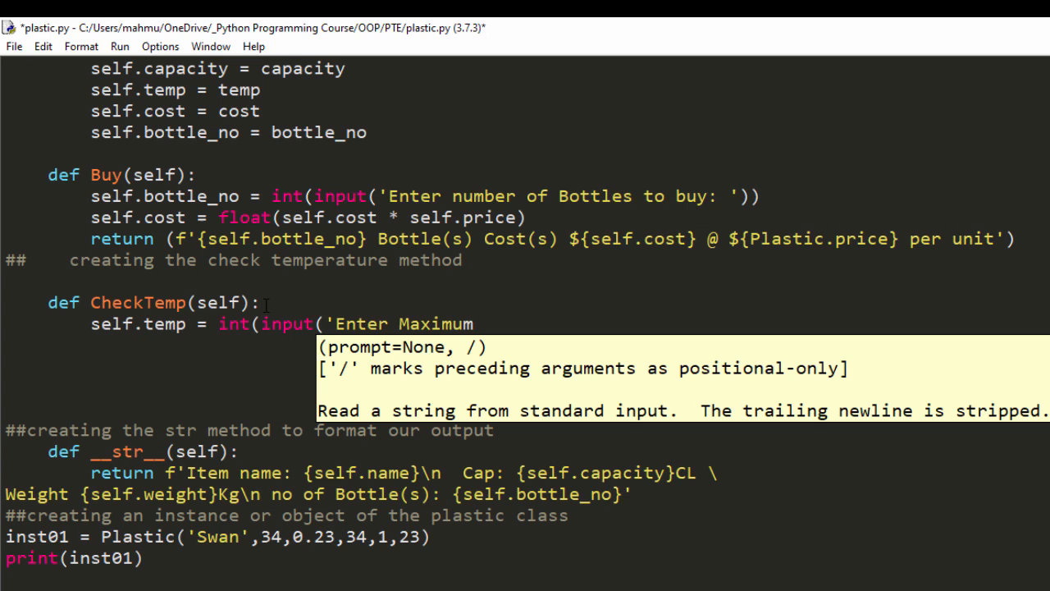
text(Design Tem)
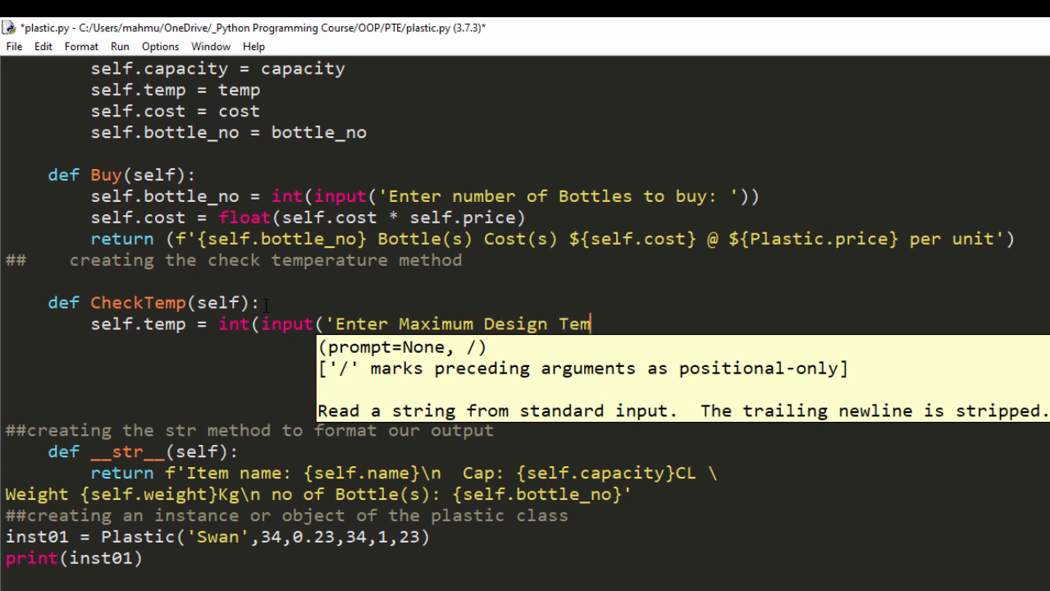
text(peratur)
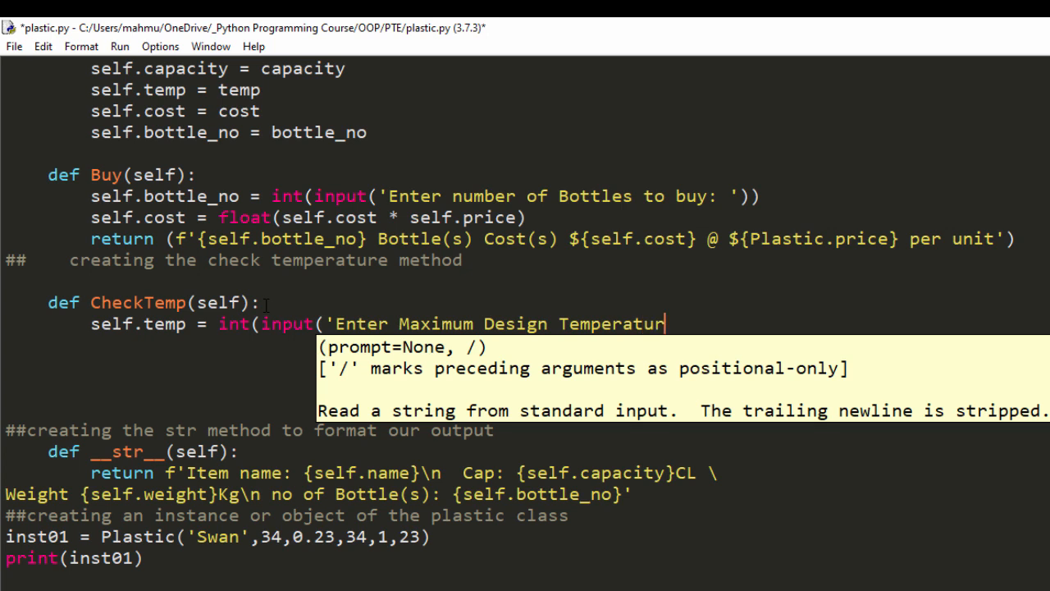
text(: ')))
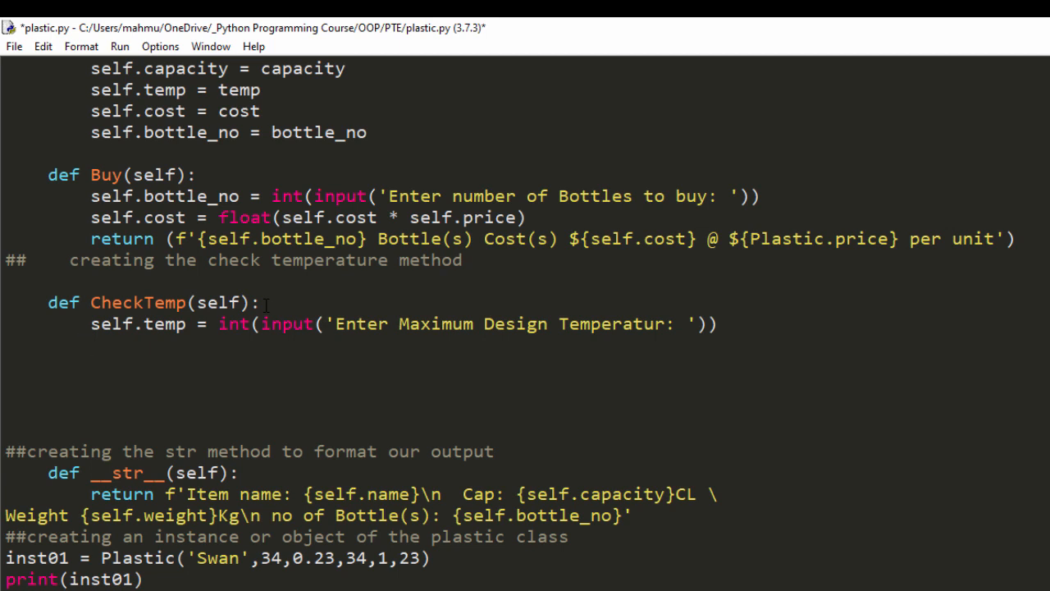
Step: Add the condition if self.temp > 145: with an indented line below it
text(if self.)
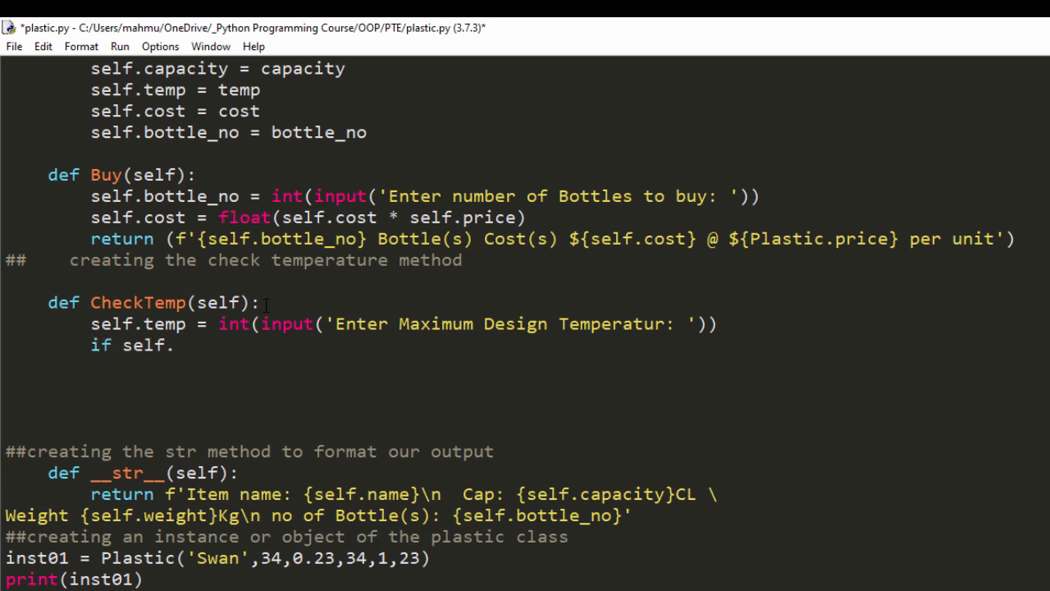
text(tem)
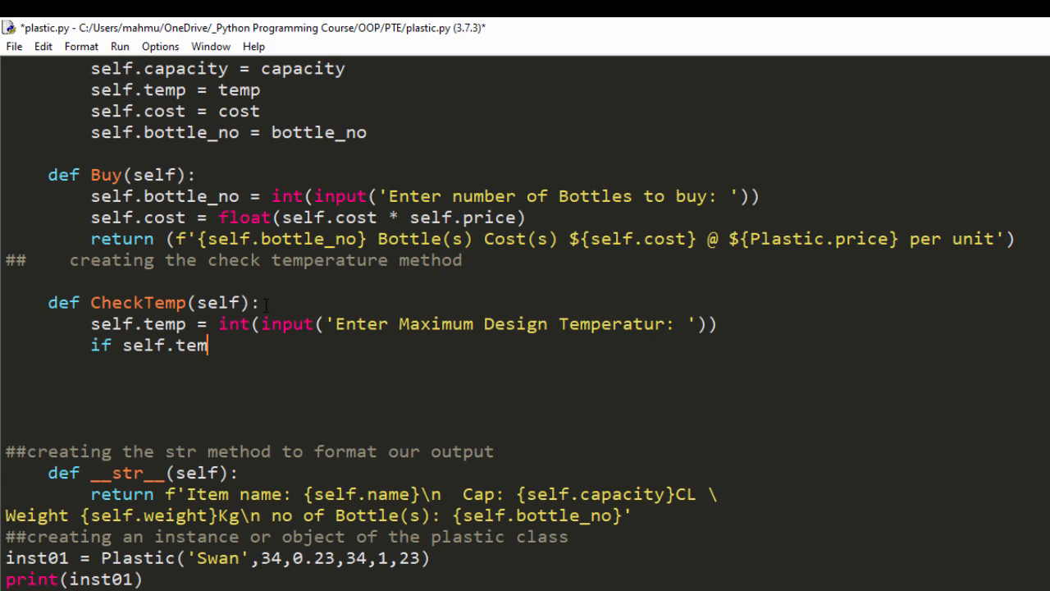
text(p >)
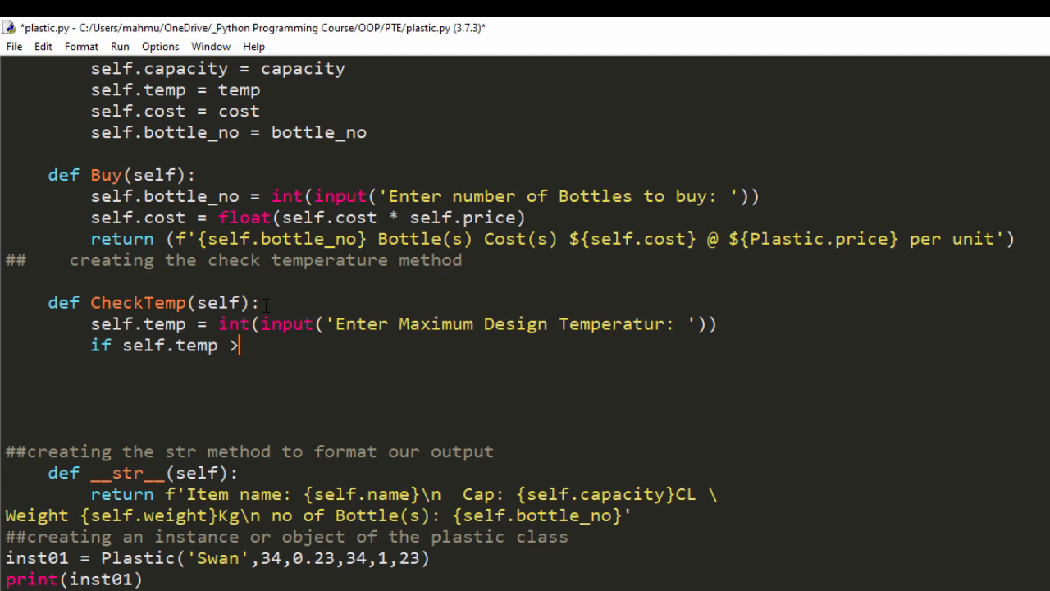
text(145)
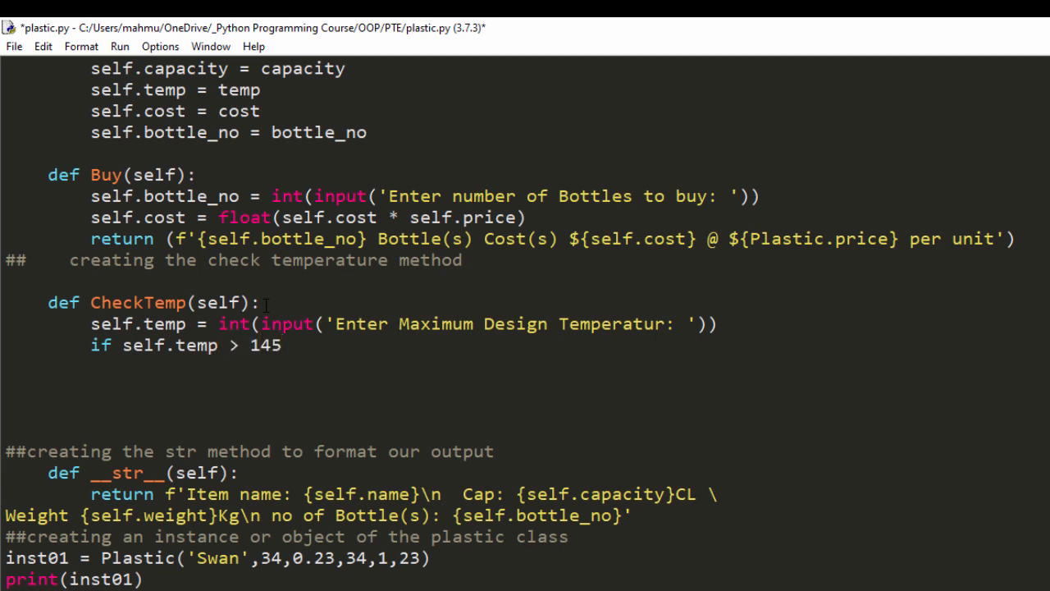
text(:)
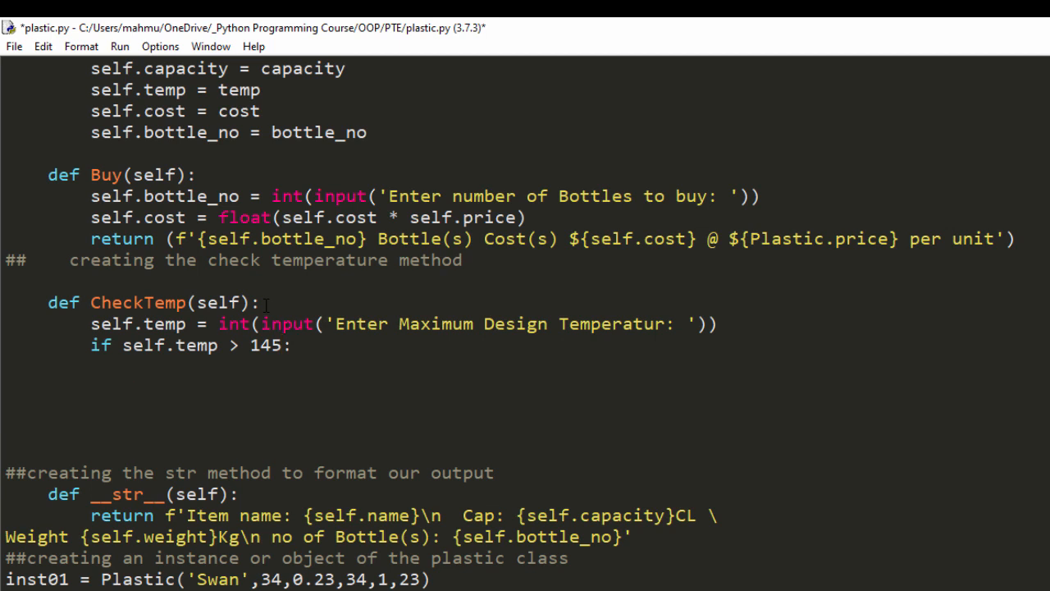
key(enter)
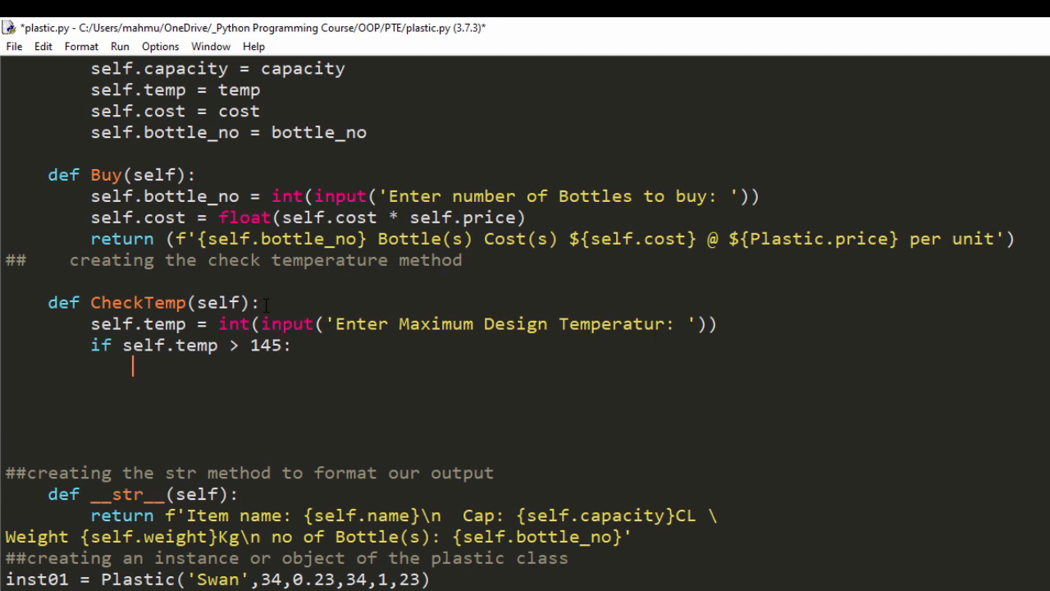
Step: Print a warning that the temperature is above the design limit for commercial use
text(p)
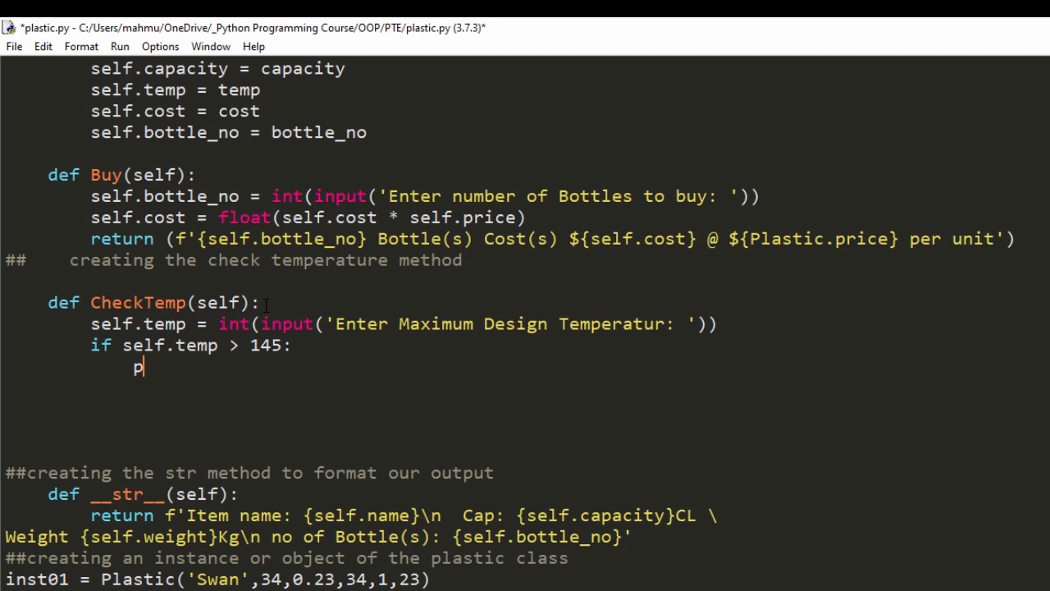
text(rint()
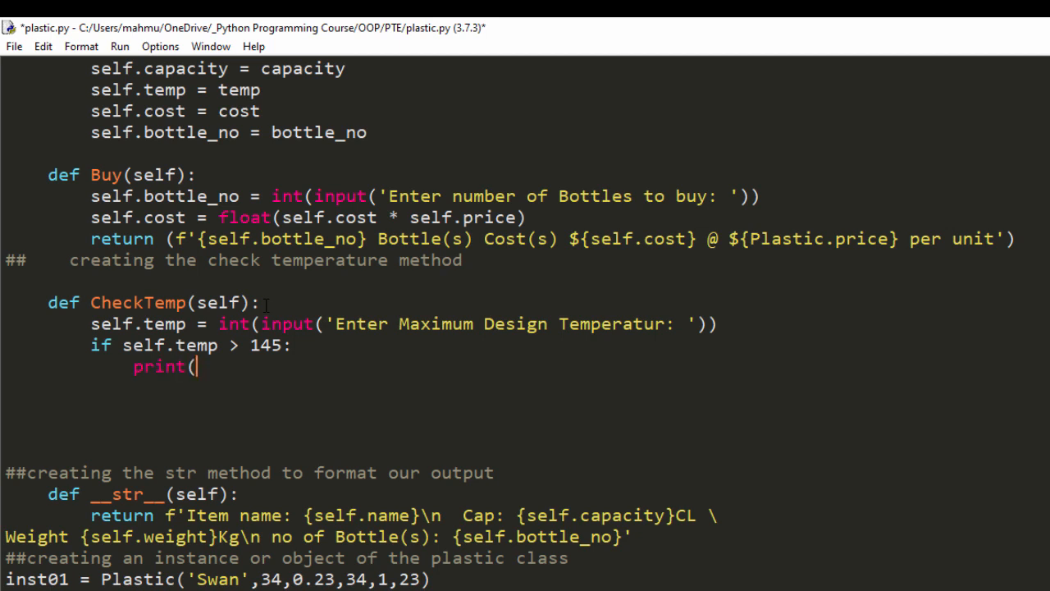
text('T)
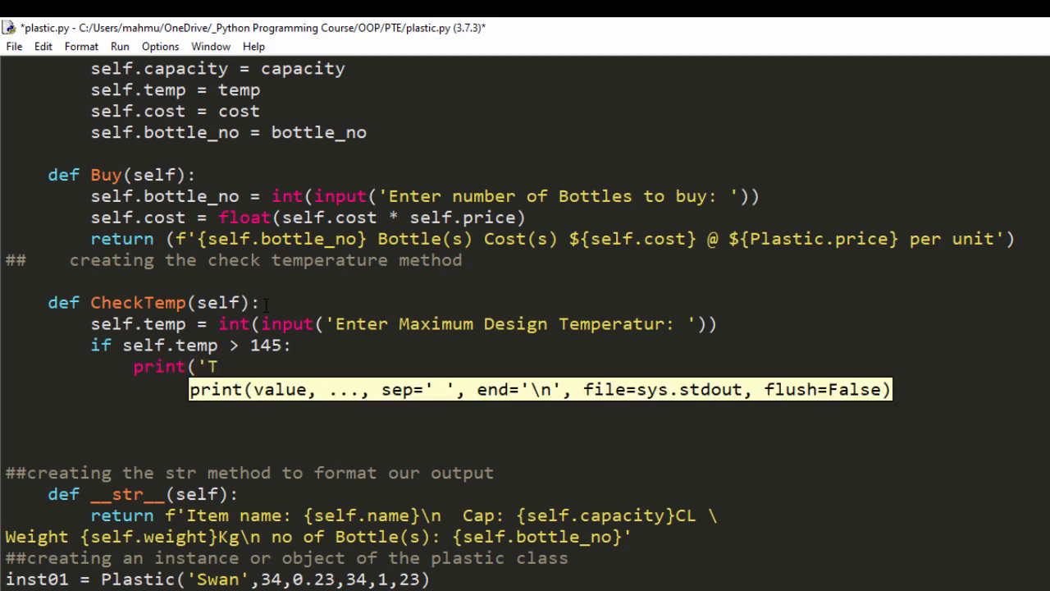
text(emperature is)
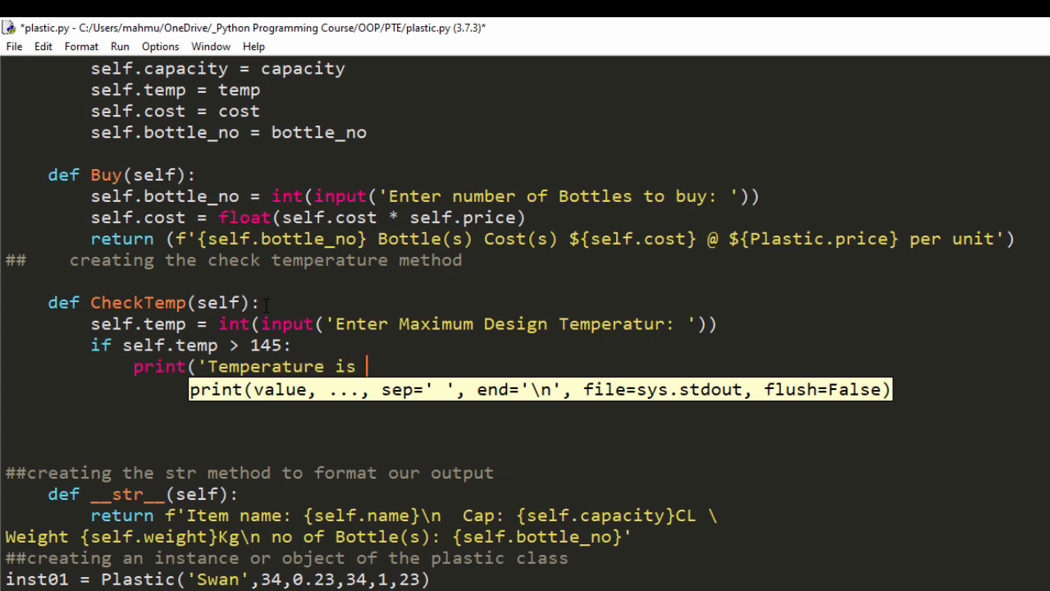
text(above)
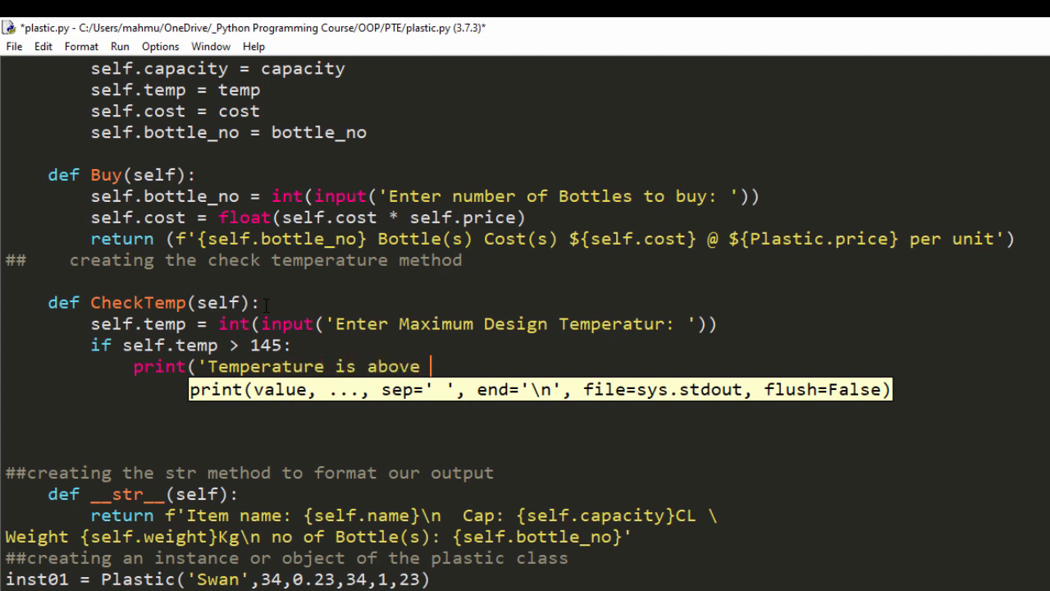
text(design l)
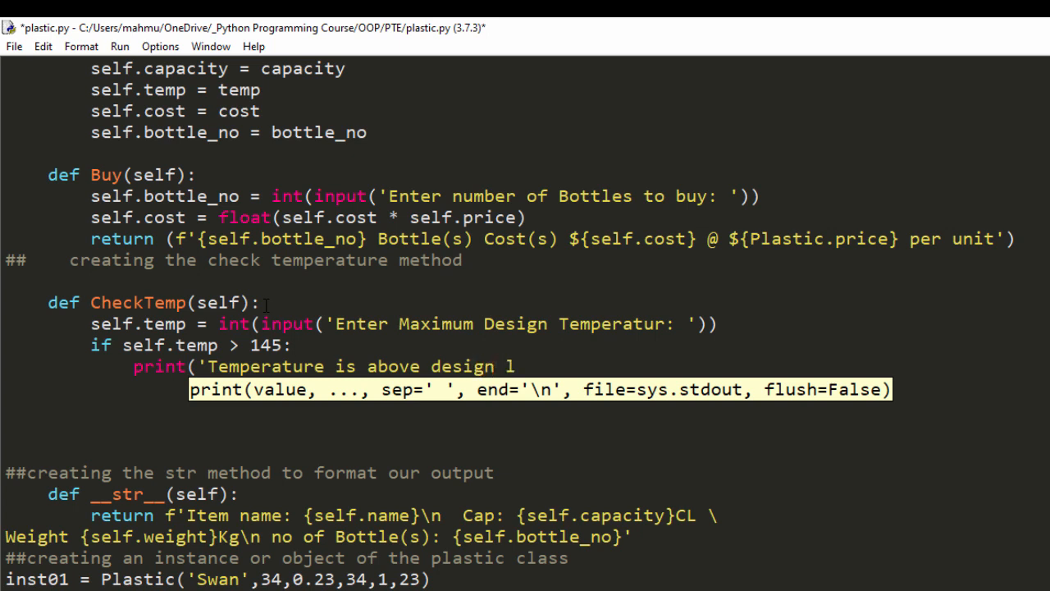
text(imit, not)
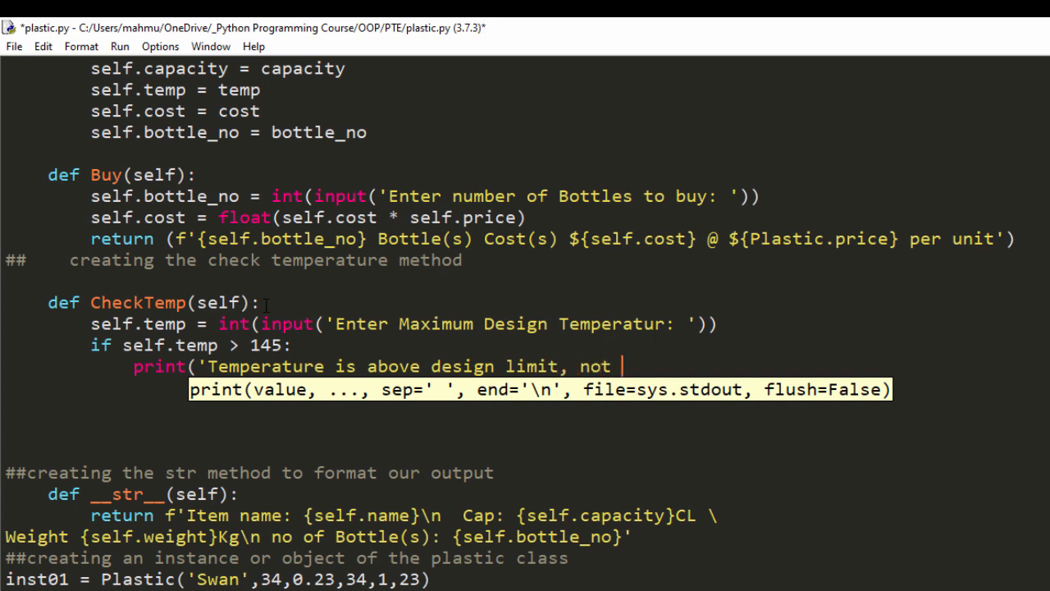
text(fit for)
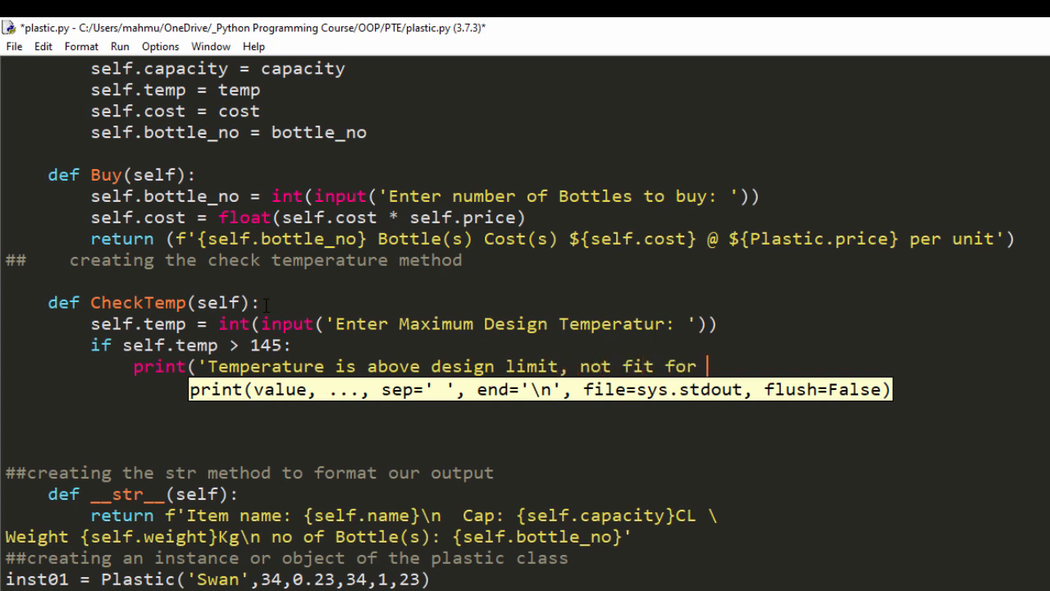
text(commertia)
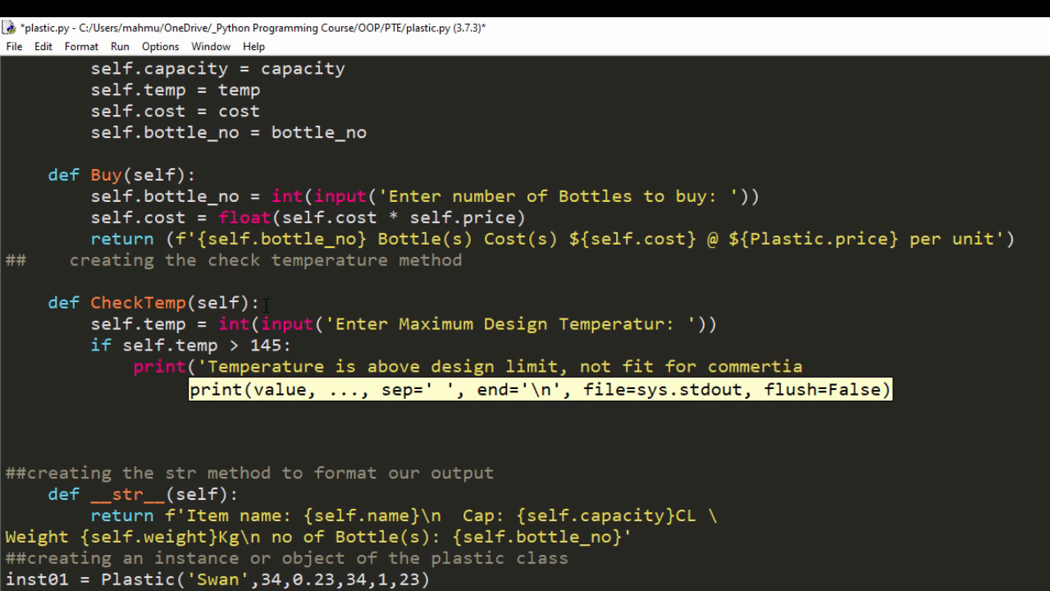
text(l use)
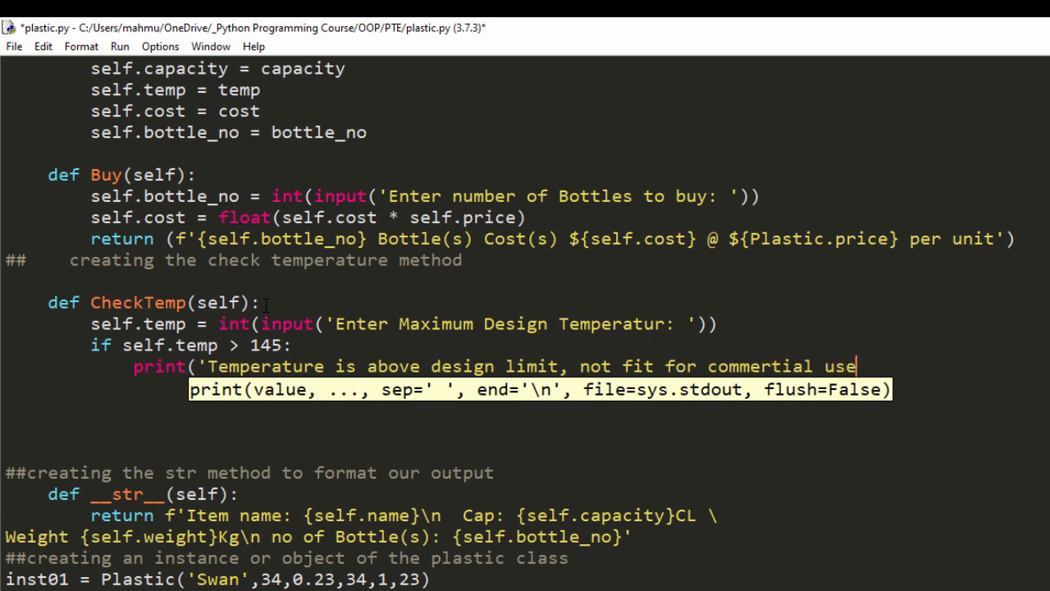
text('))
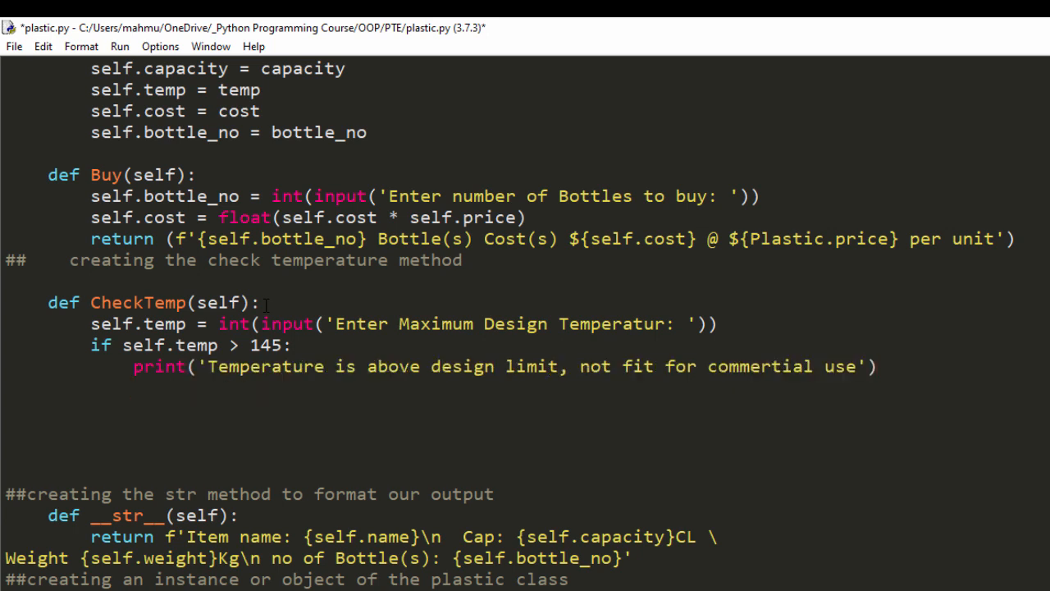
Step: Return f'{self.temp} Degree Celcius' from CheckTemp
text(return f)
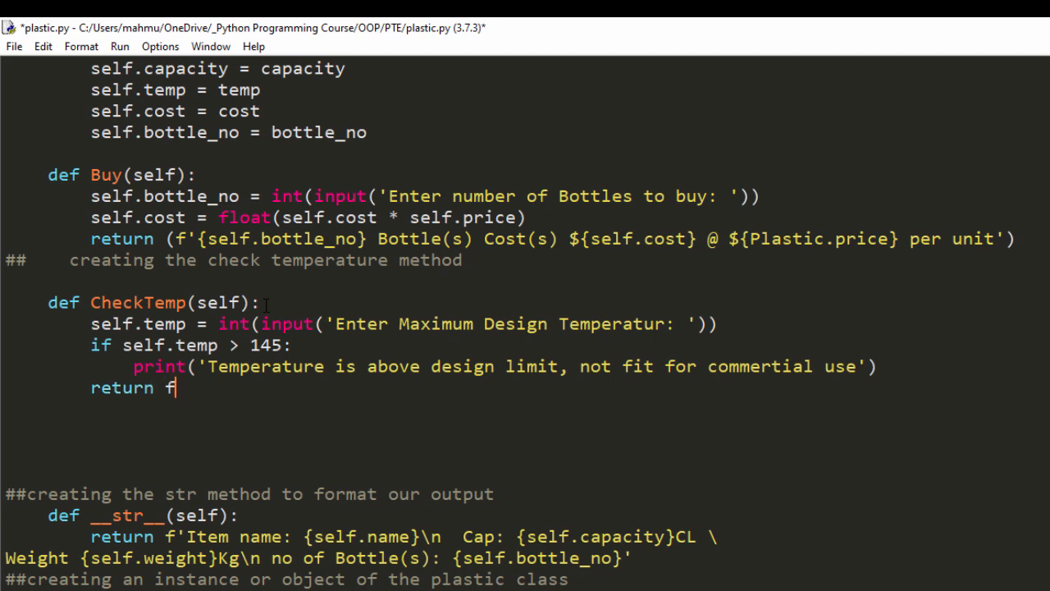
text(')
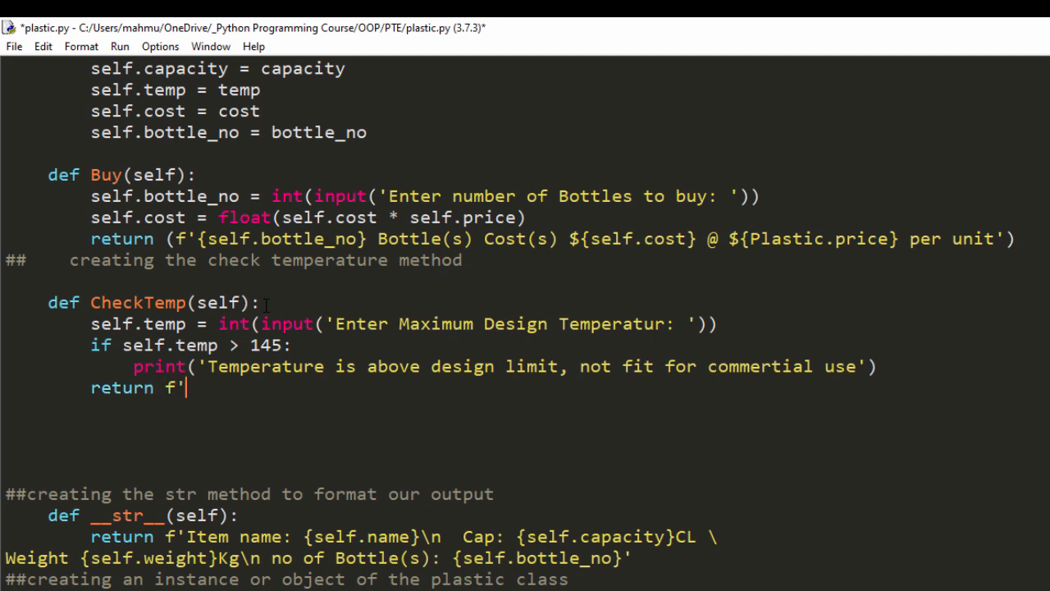
text({})
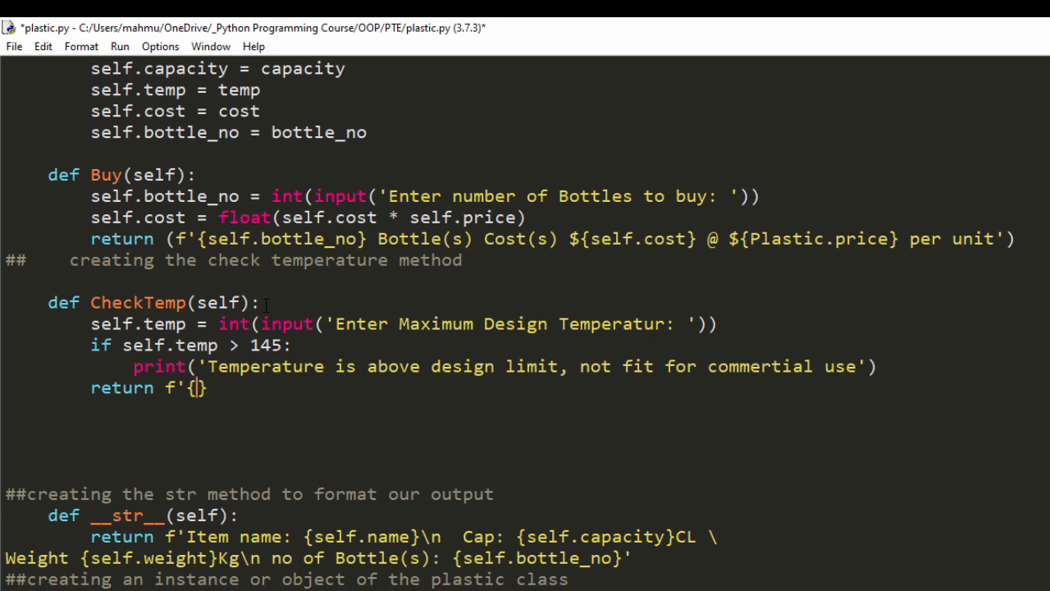
text(self.)
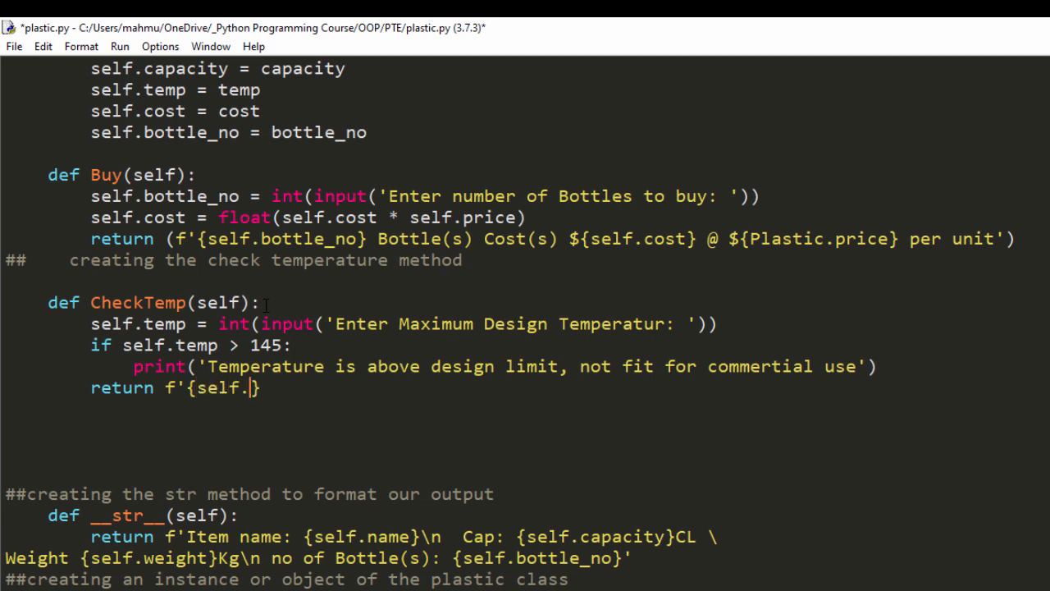
text(temp)
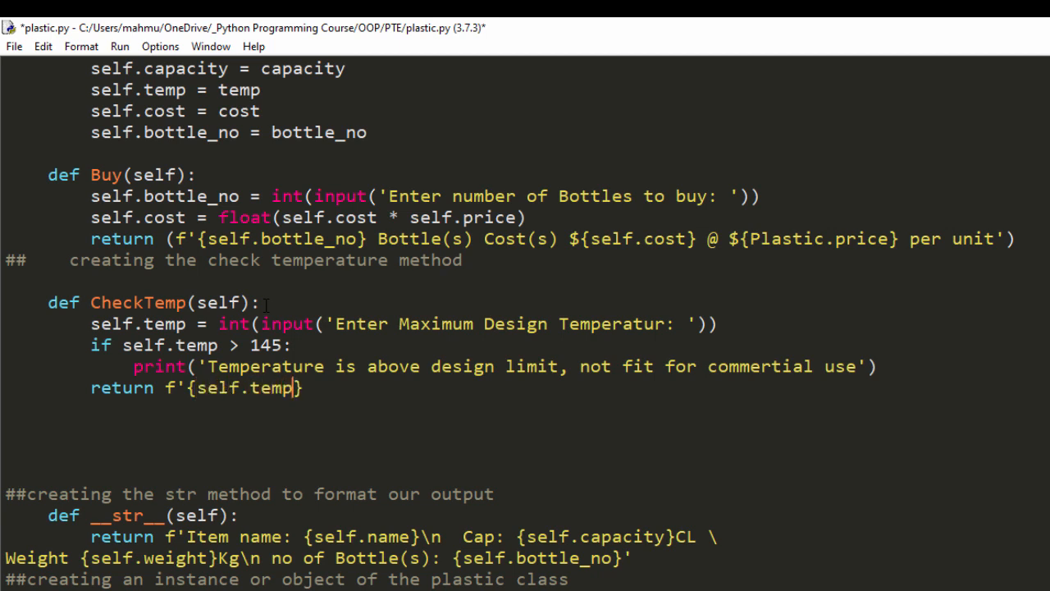
text(De)
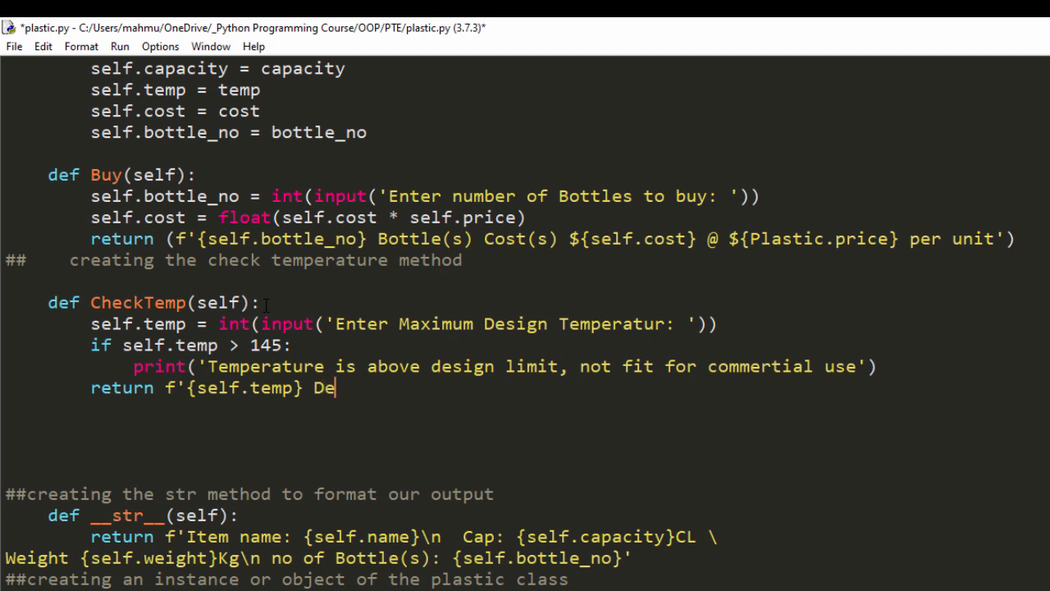
text(gree)
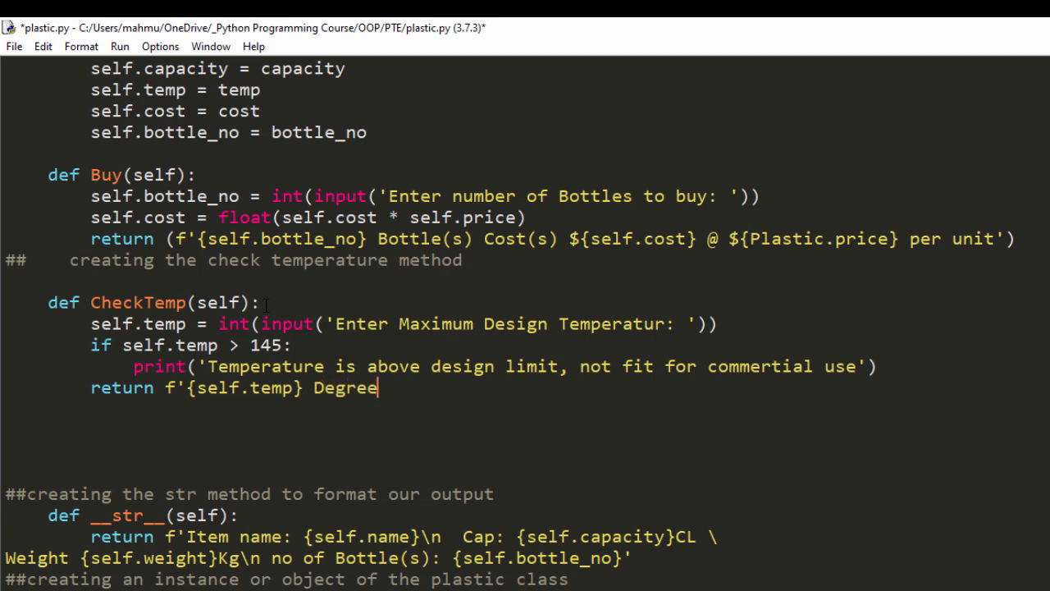
text(Cel)
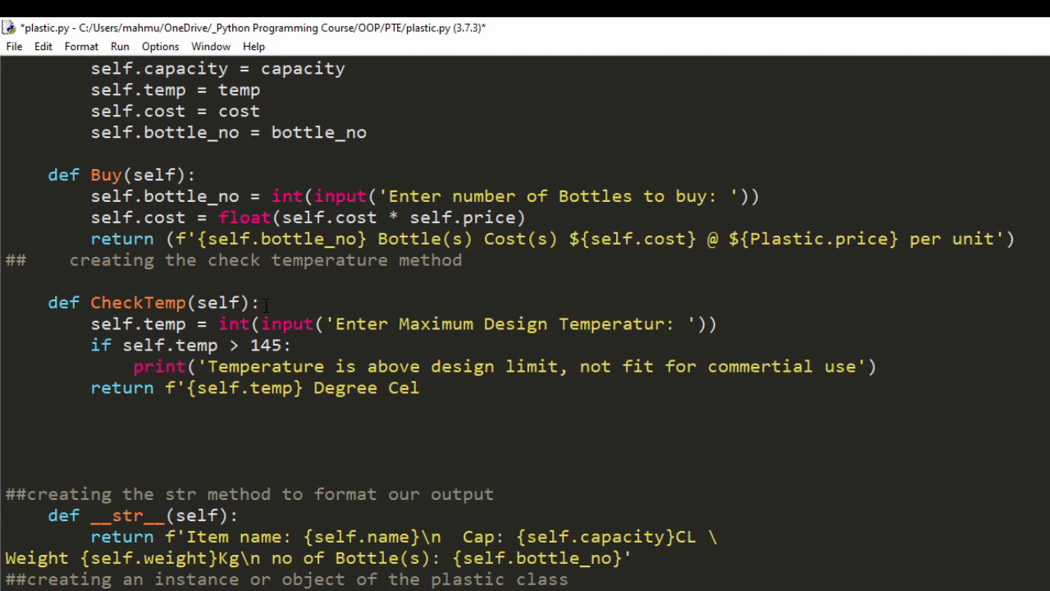
text(ciu)
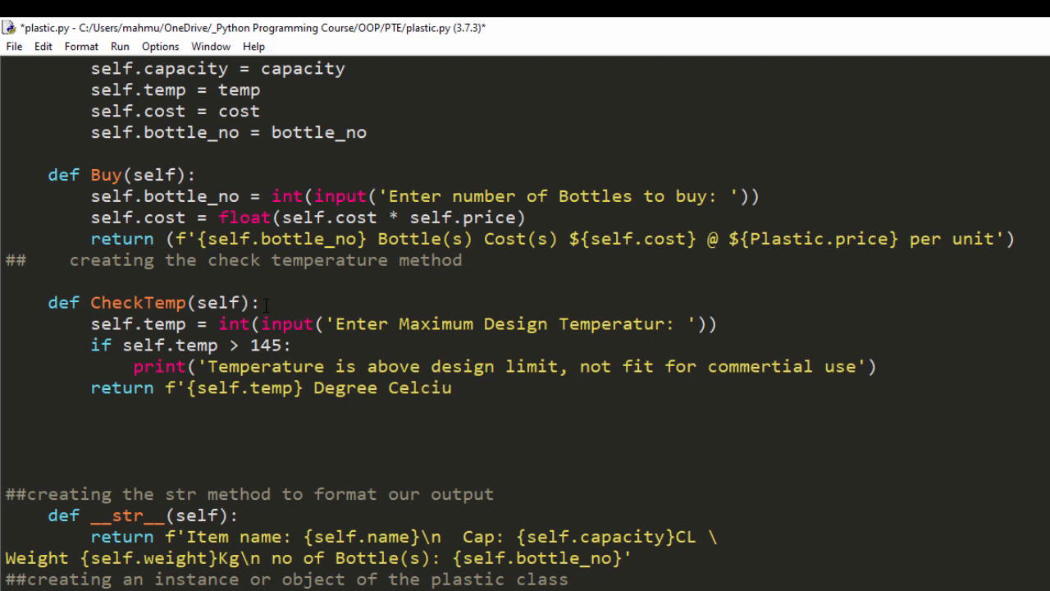
text(s)
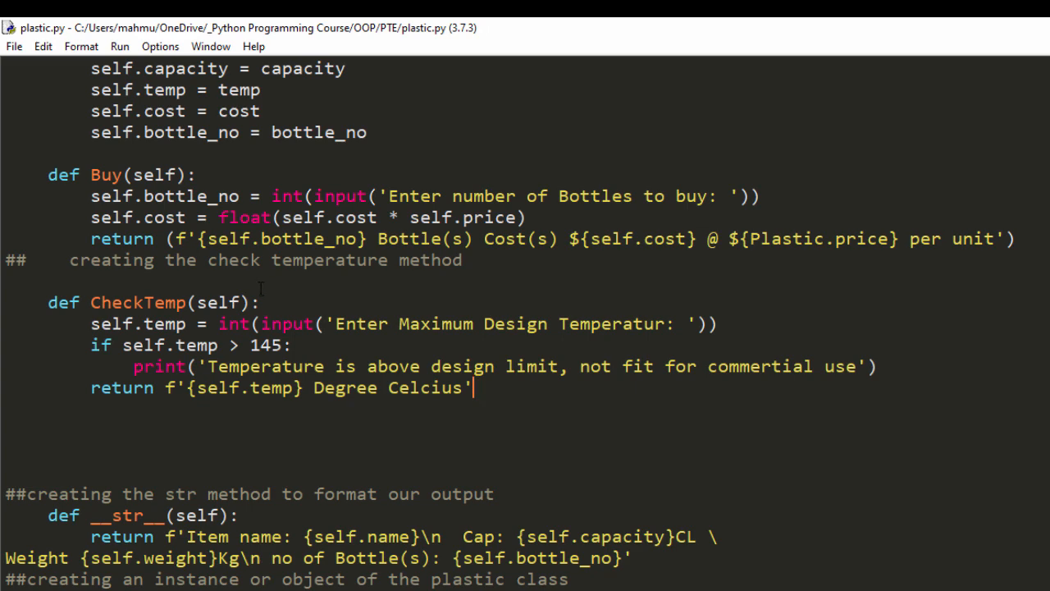
Step: Add a 'run temperature method' comment at the end of plastic.py
scroll(down, 3)
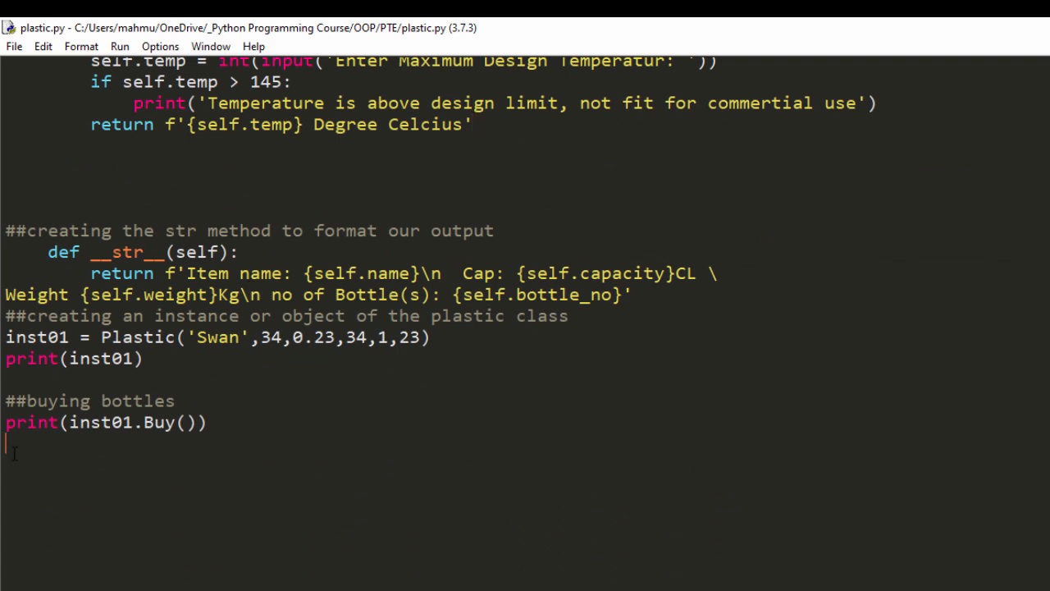
text(r)
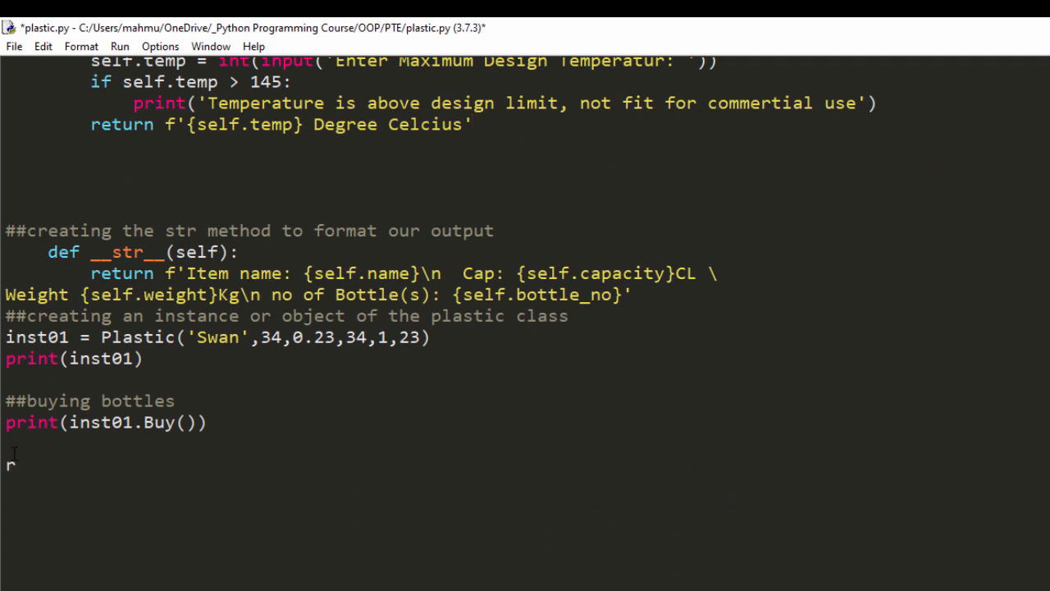
text(un temper)
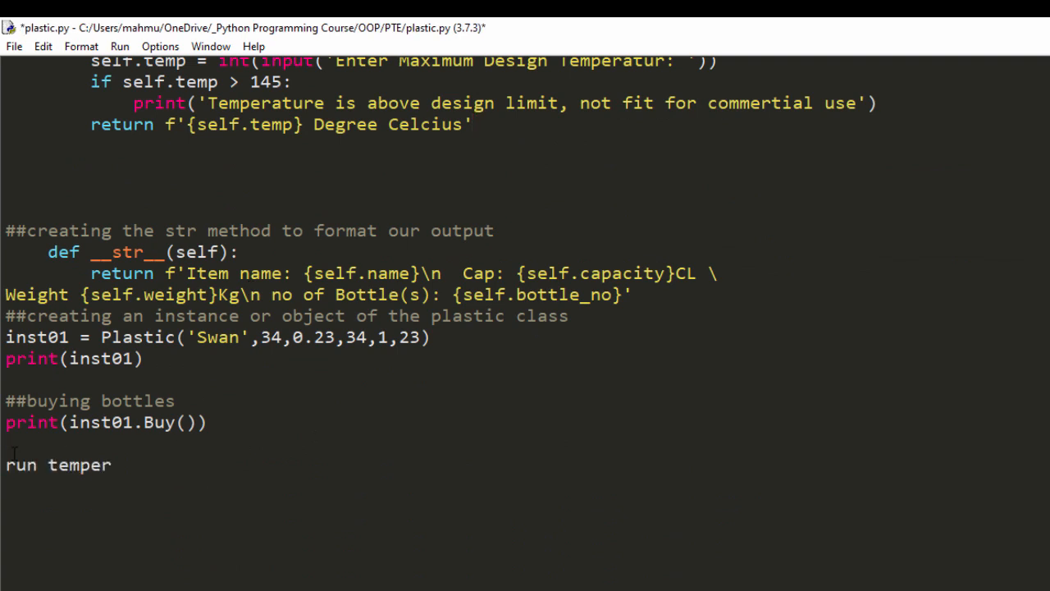
text(ature)
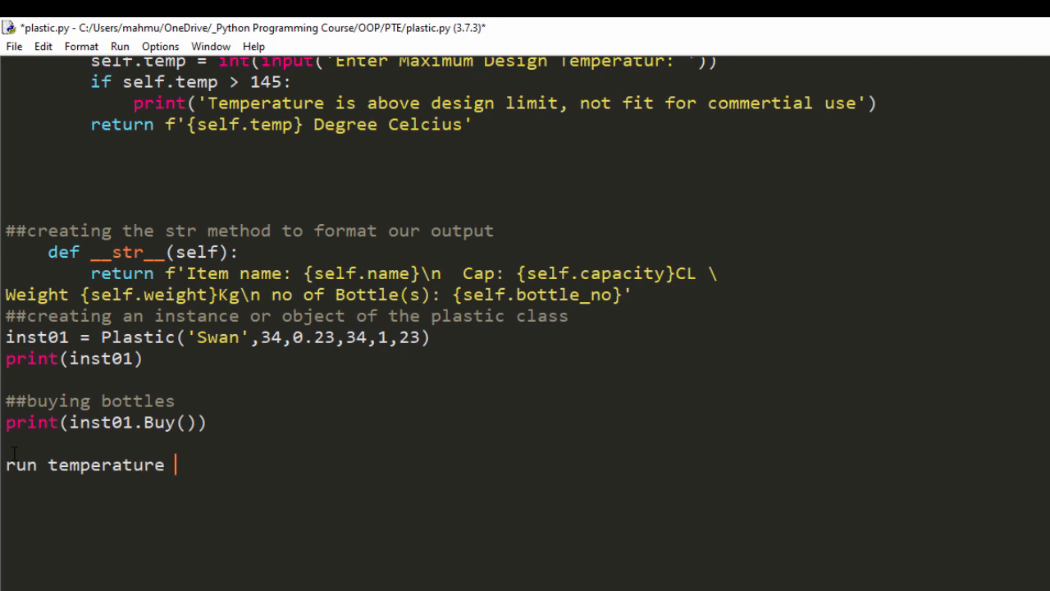
text(method)
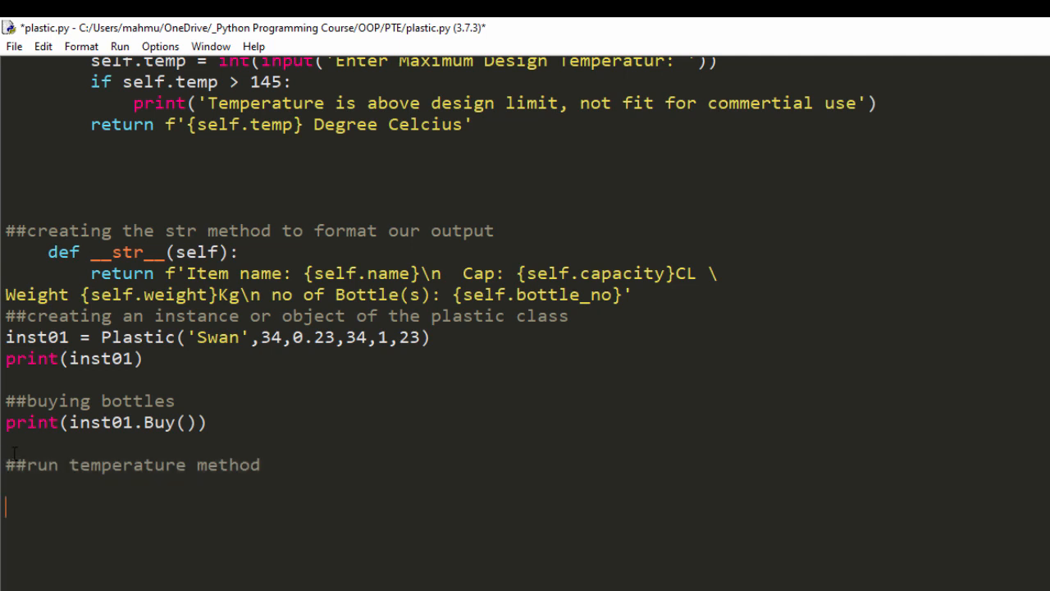
Step: Write print(inst01.CheckTemp()) to call the new method
text(print)
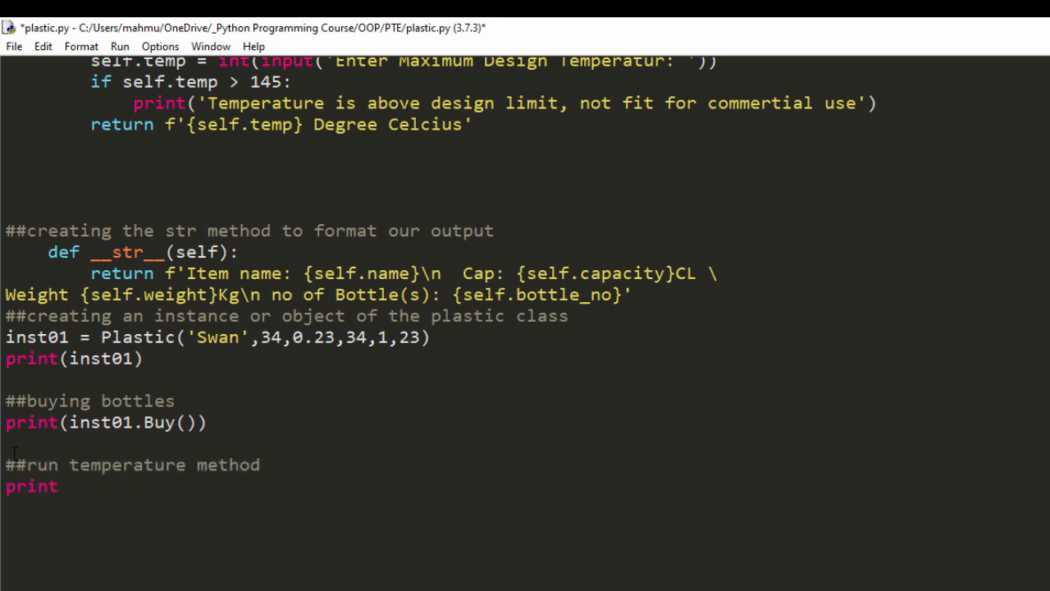
text(()
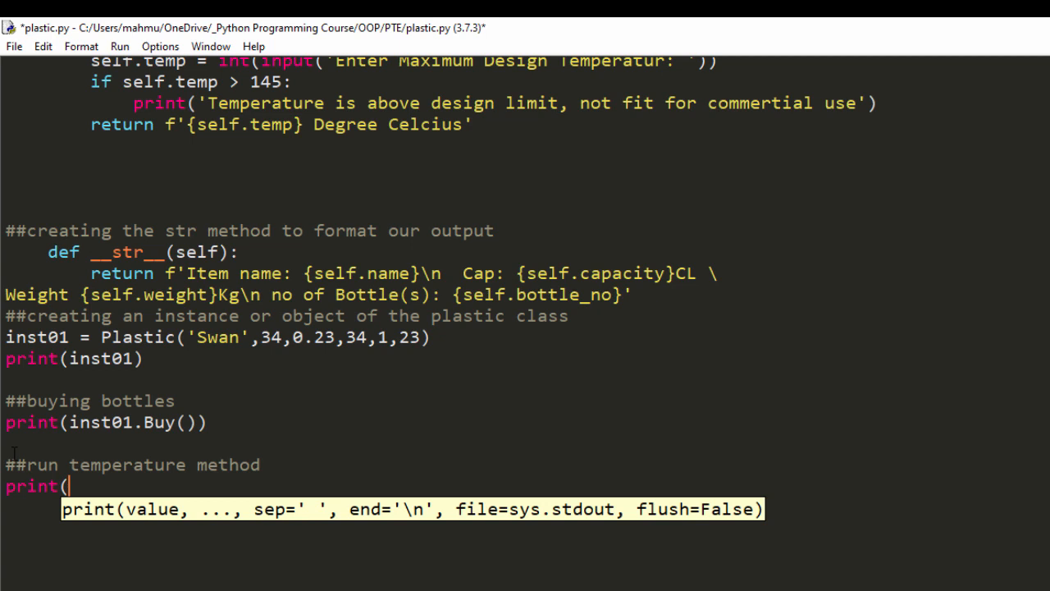
text(f)
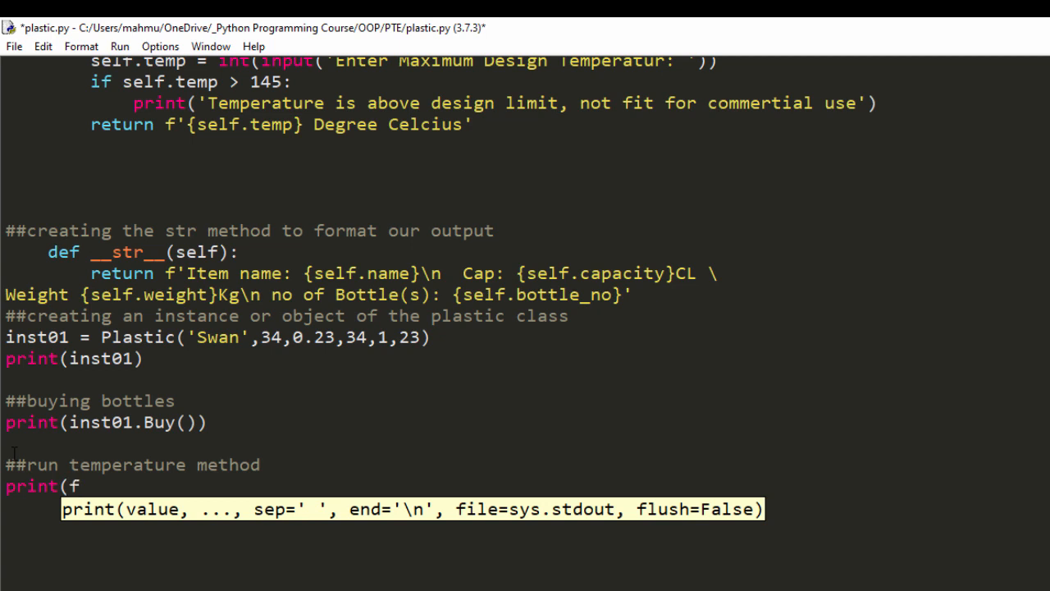
text(in)
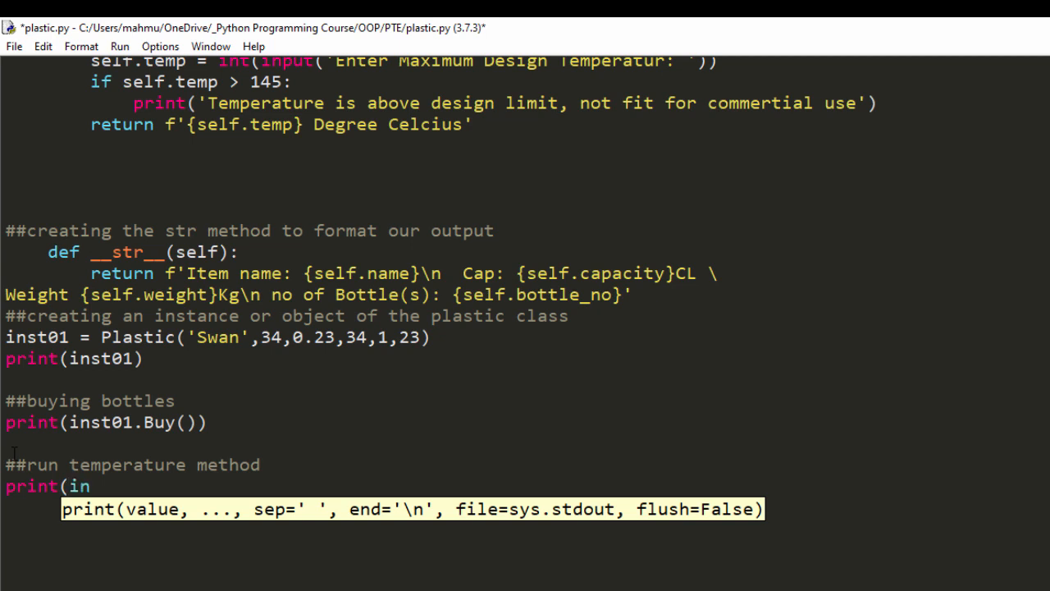
text(st01.)
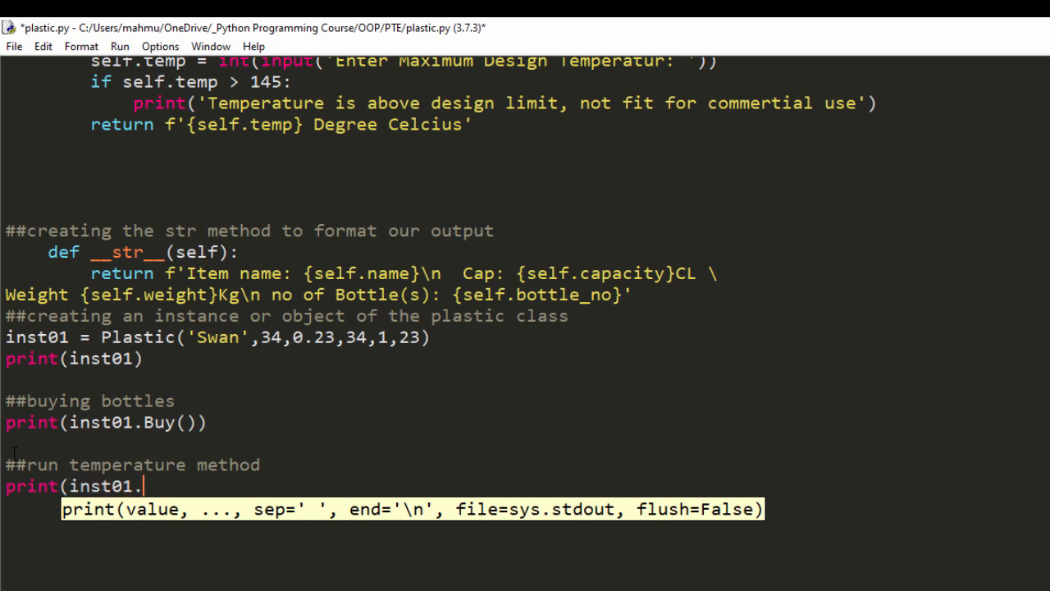
scroll(up, 3)
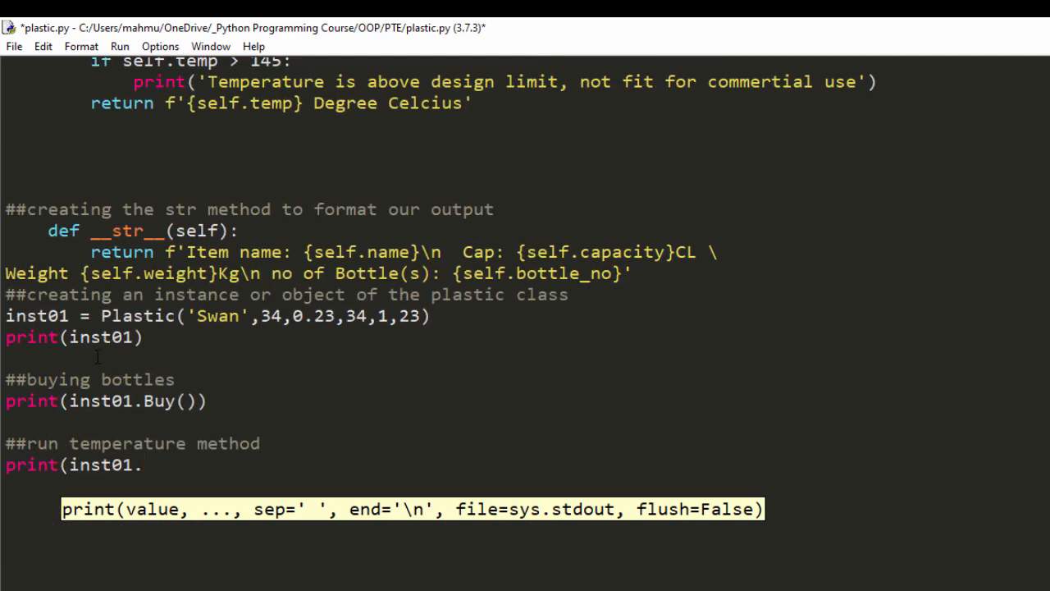
text(CheckTe)
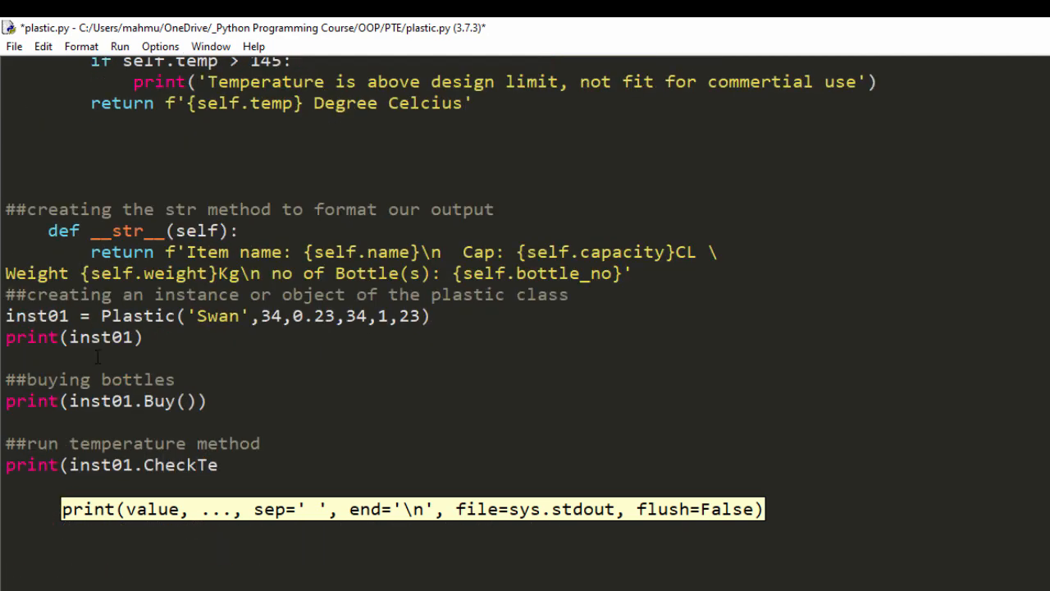
text(mp()))
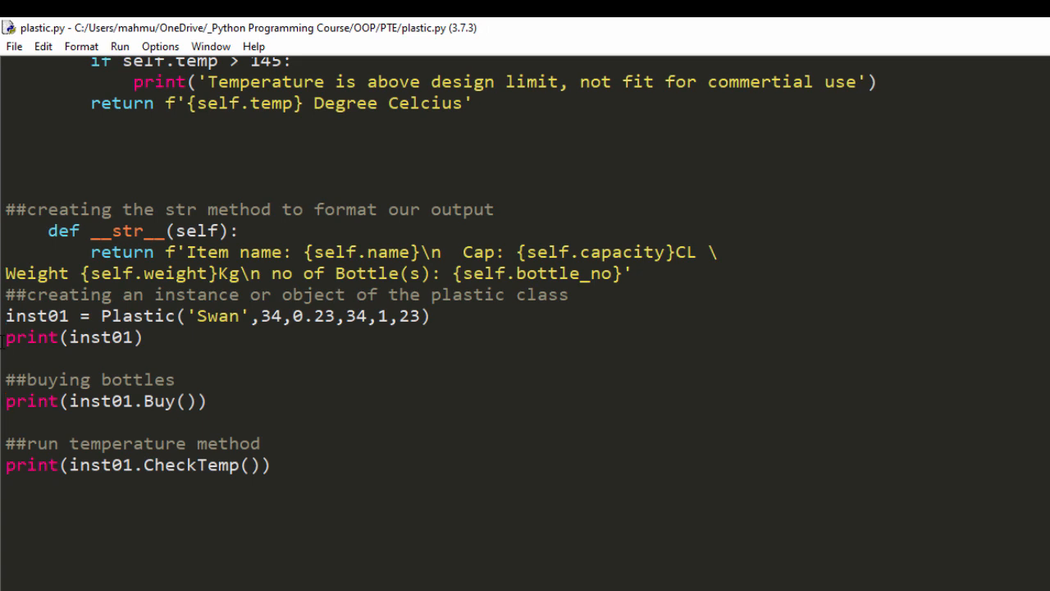
Step: Comment out print(inst01) and print(inst01.Buy()) with #, then run the script with F5
text(#)
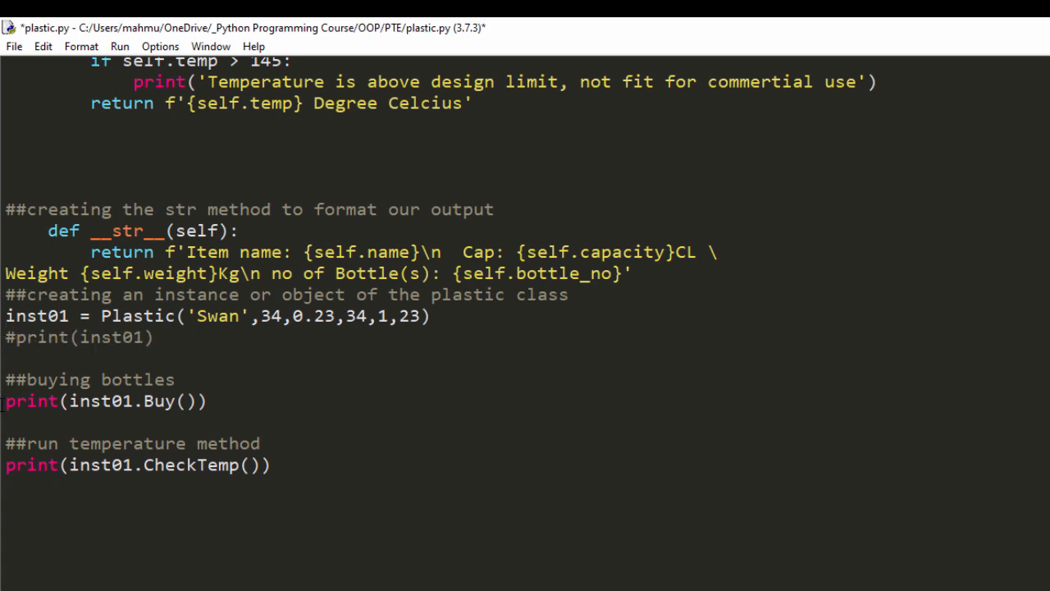
text(#)
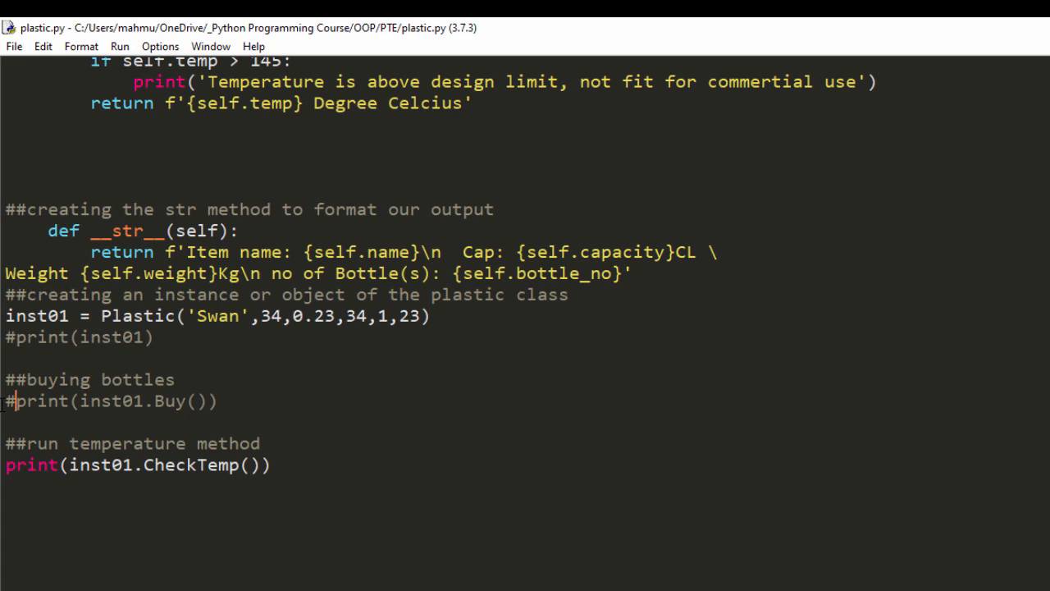
key(F5)
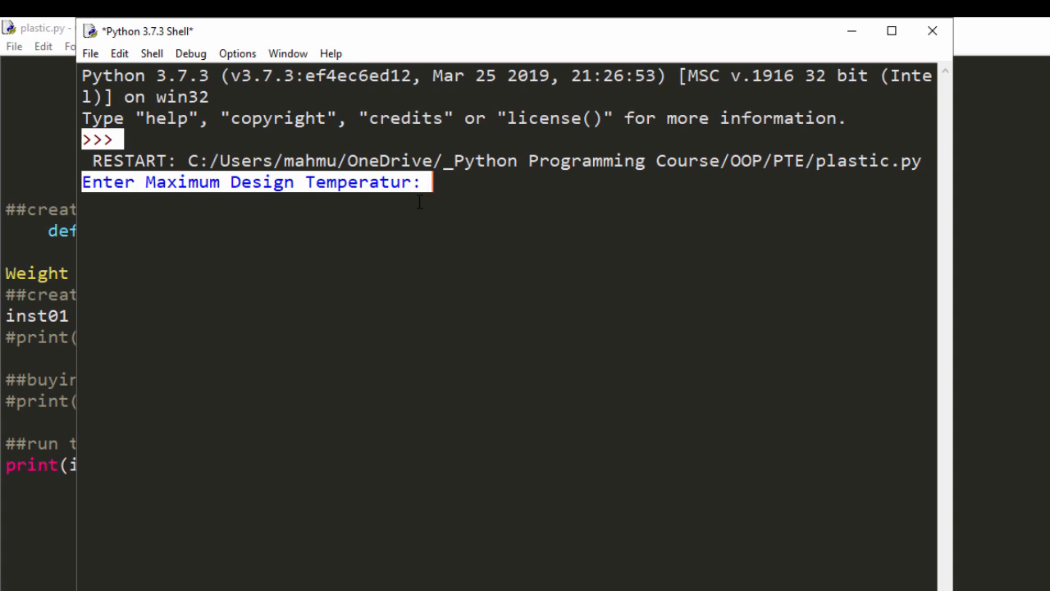
Step: Enter 30 at the prompt to get '30 Degree Celcius', then close the shell
text(30)
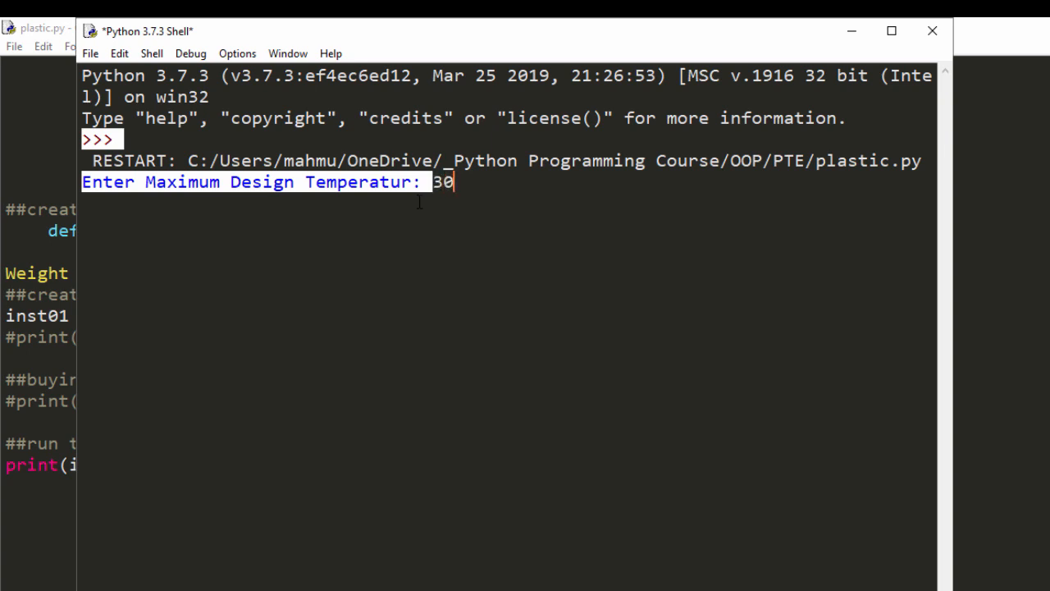
key(enter)
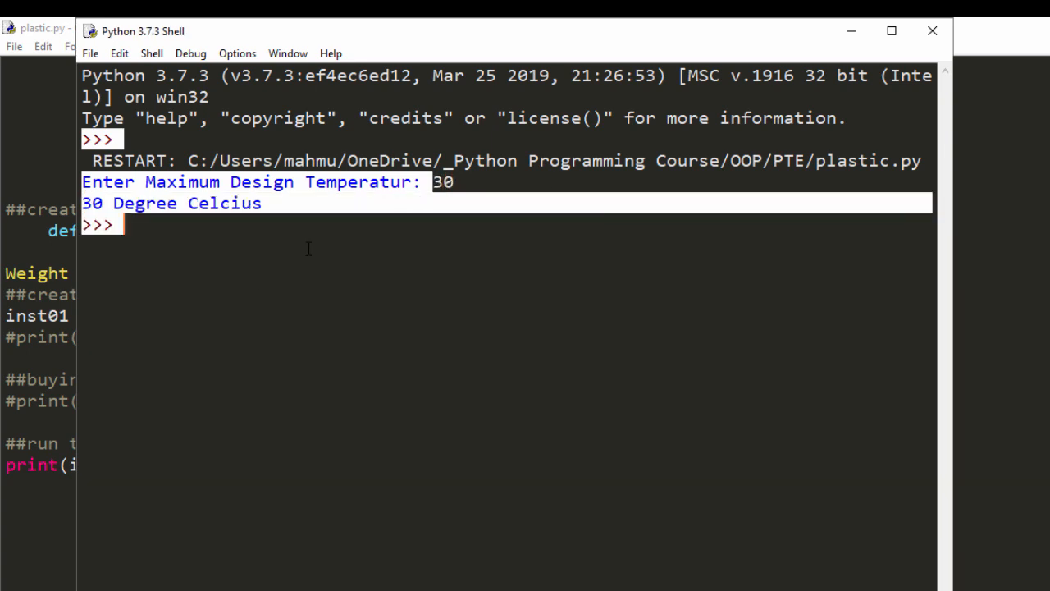
mouse_move(930, 33)
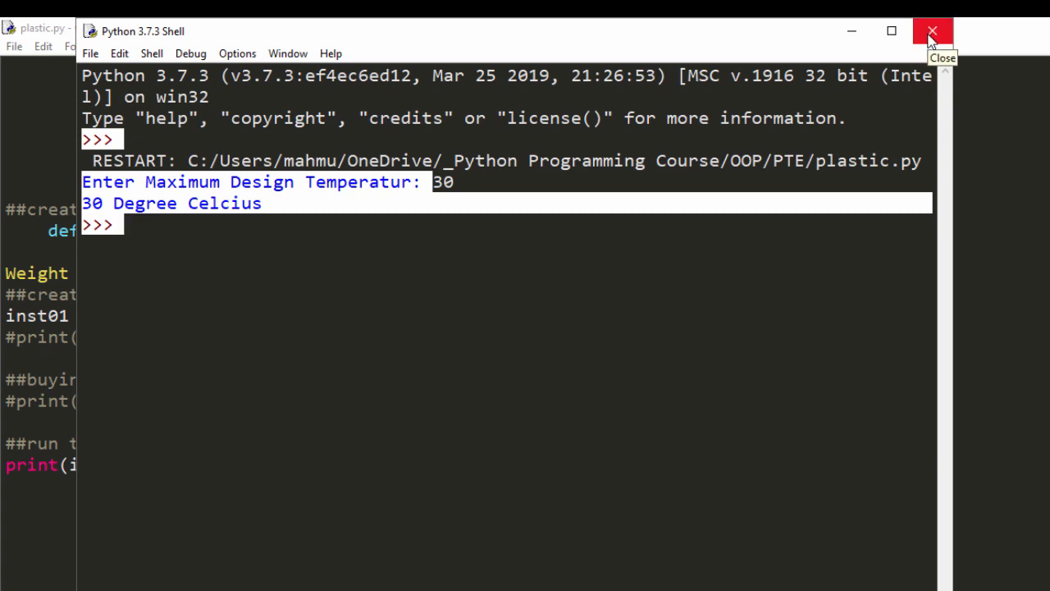
click(932, 31)
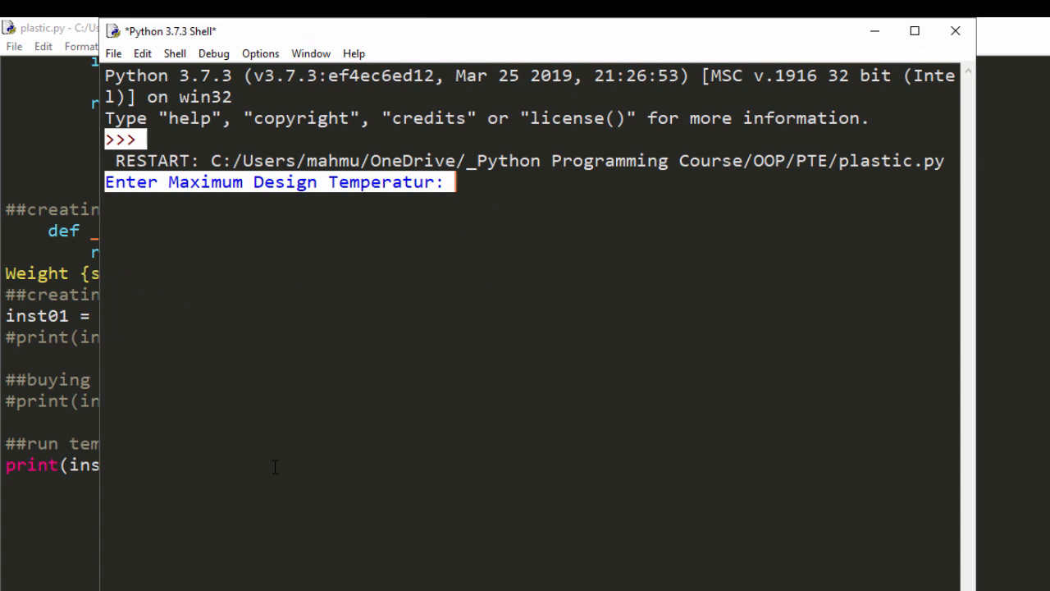
Step: Rerun the module and enter 300 as the new design temperature
text(3)
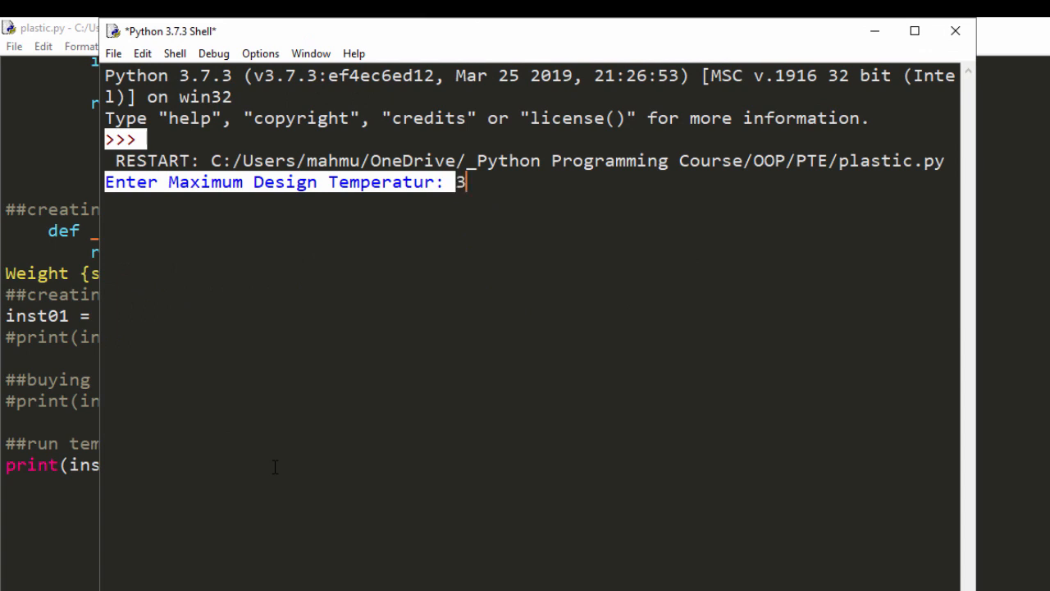
text(00)
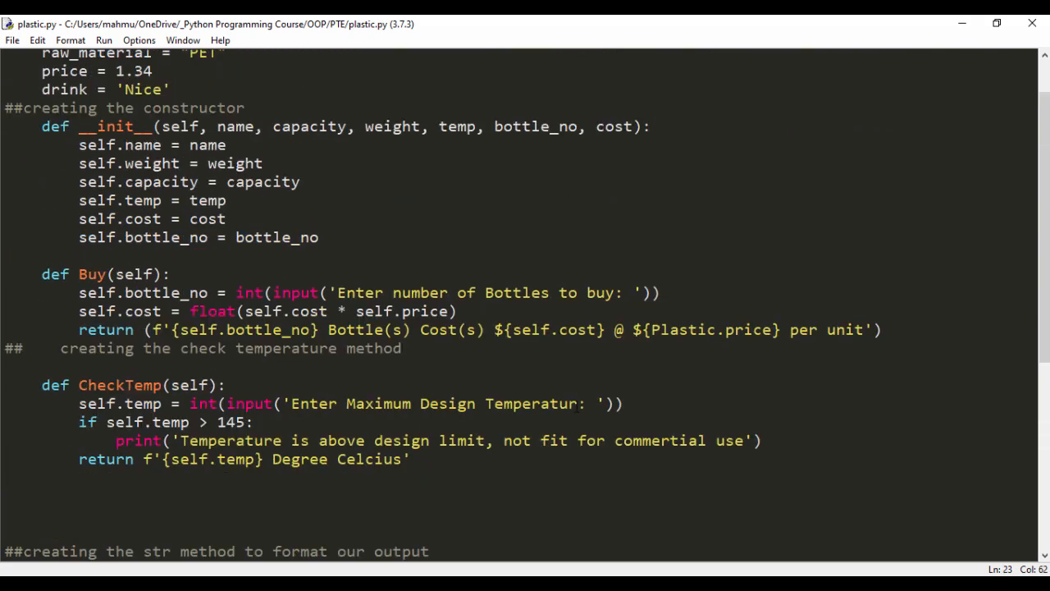
Step: Return to the plastic.py editor showing the CheckTemp method
text(e)
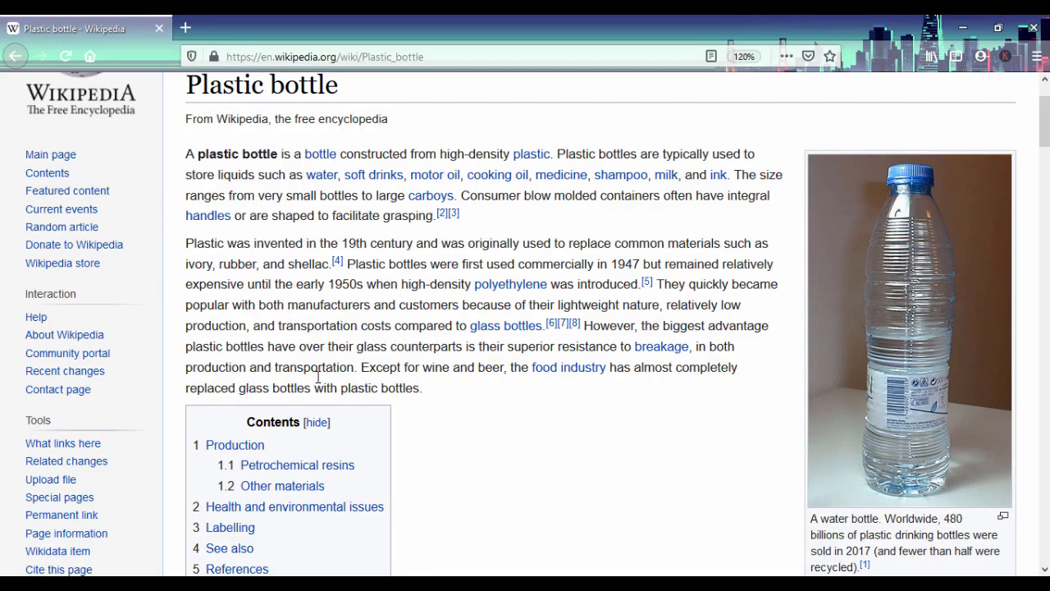
Step: Scroll the Wikipedia Plastic bottle article down to the petrochemical resins and polypropylene section
scroll(down, 3)
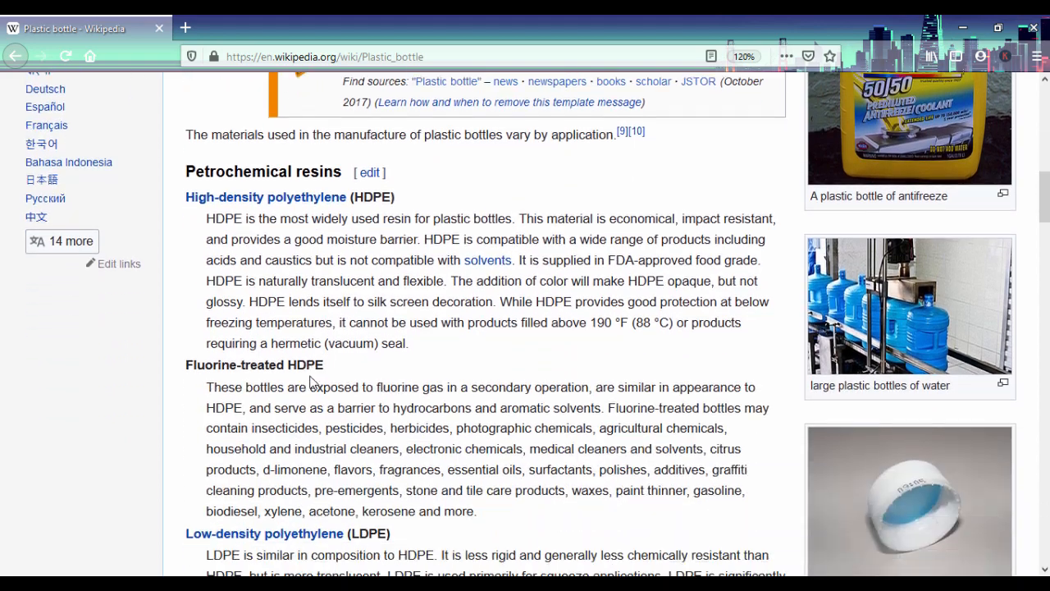
scroll(up, 3)
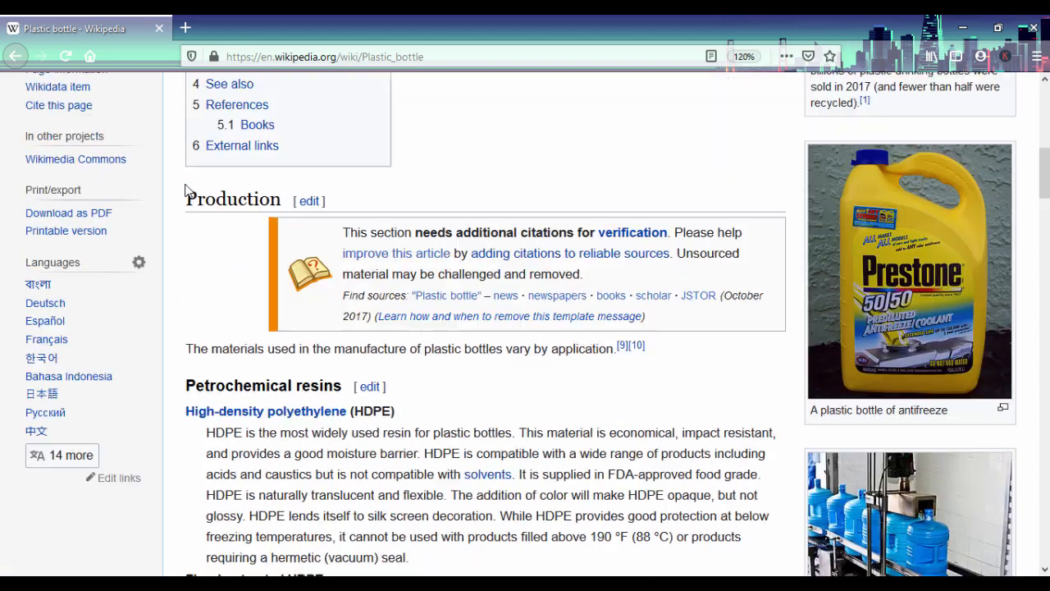
scroll(up, 3)
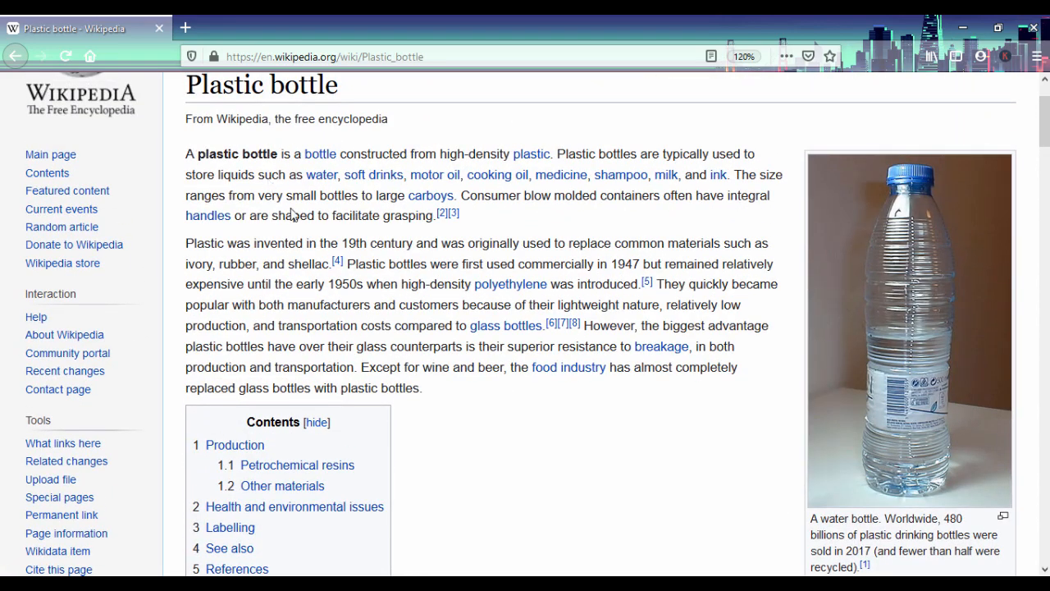
scroll(down, 3)
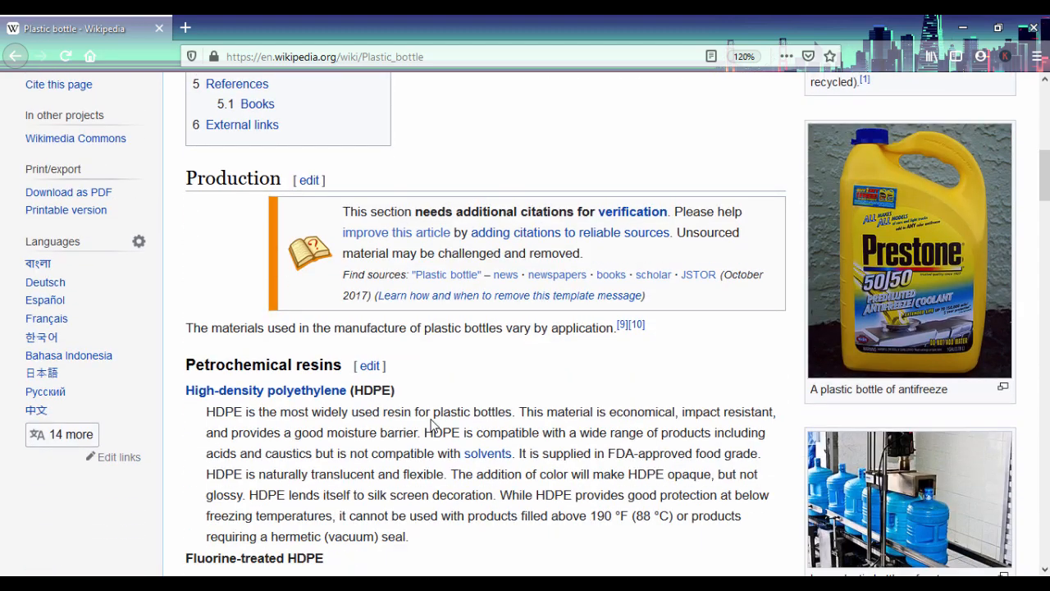
scroll(down, 3)
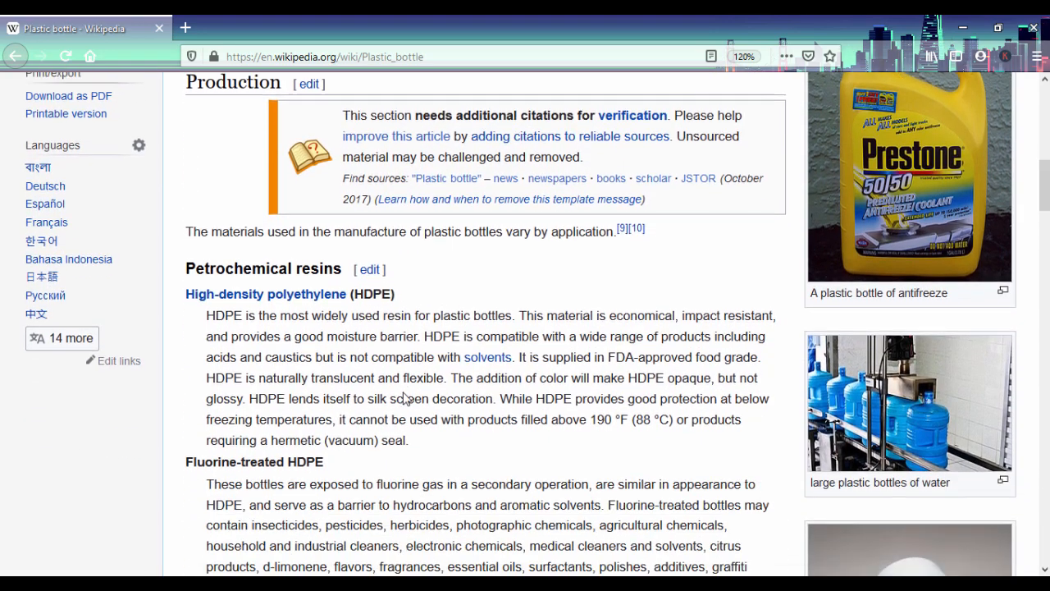
scroll(down, 3)
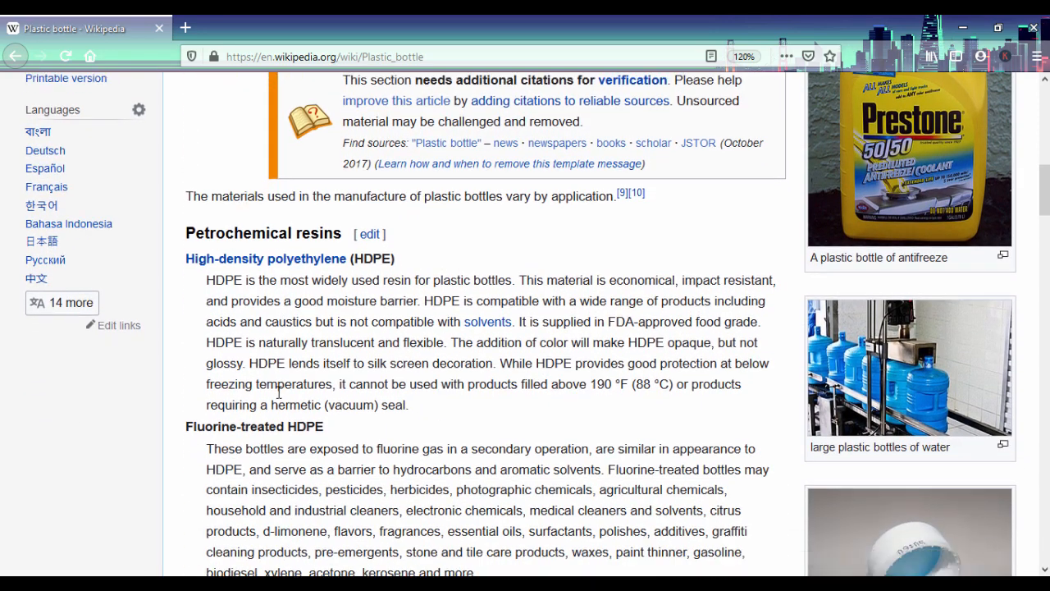
scroll(down, 3)
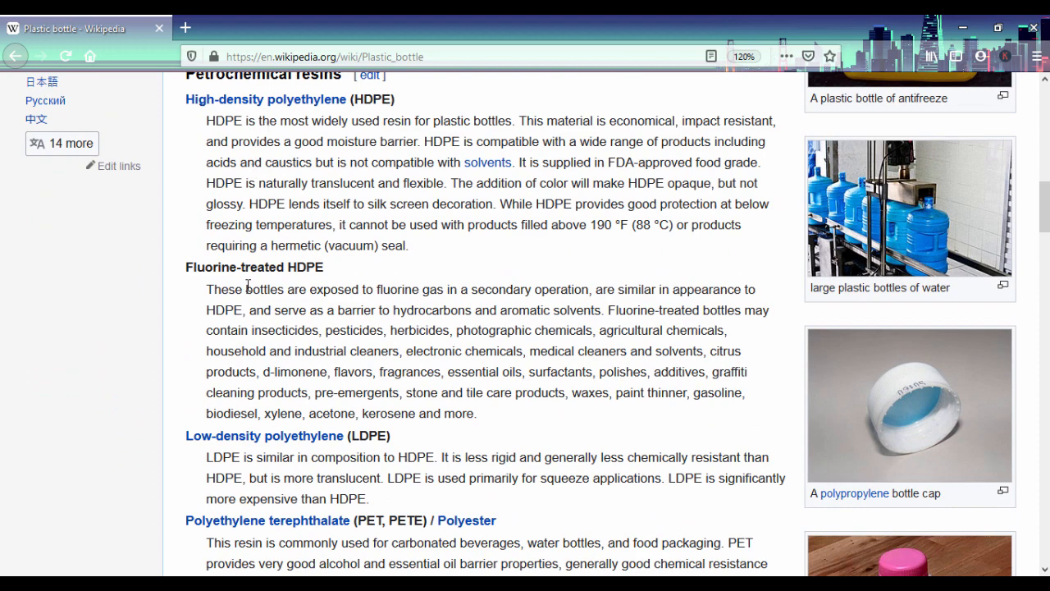
scroll(down, 3)
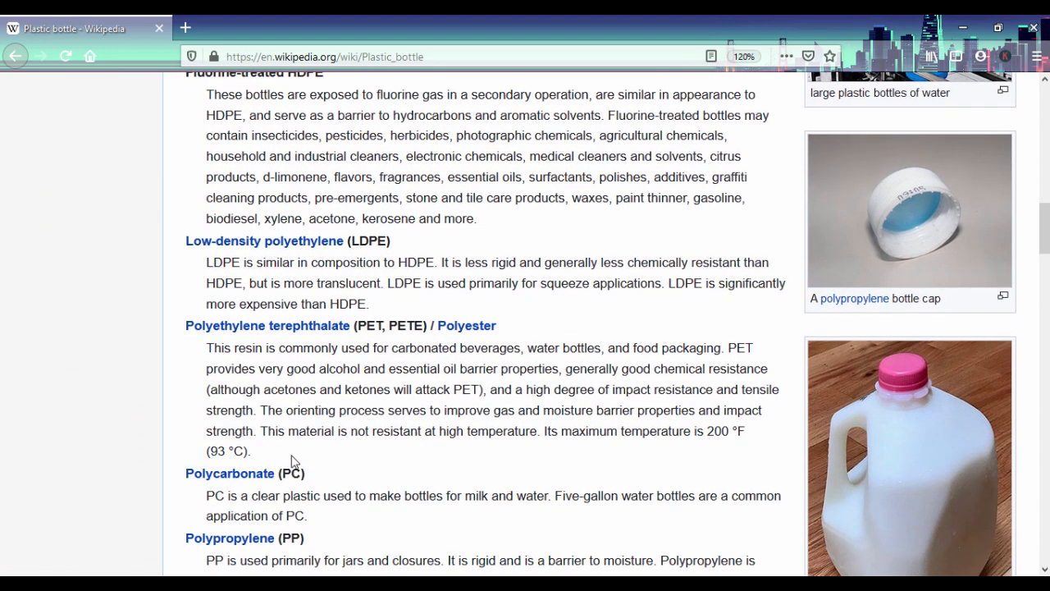
scroll(down, 3)
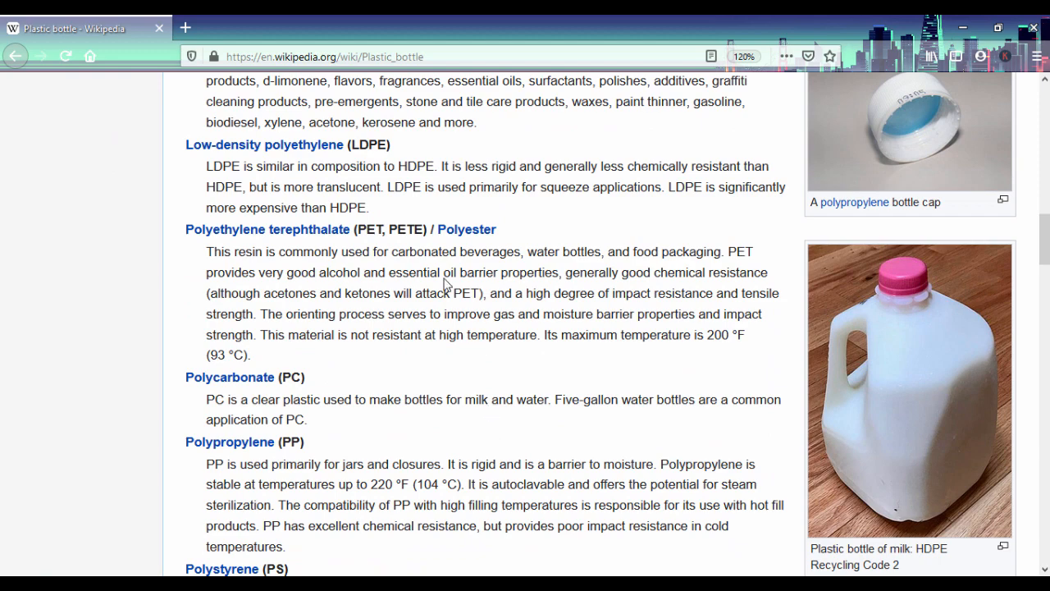